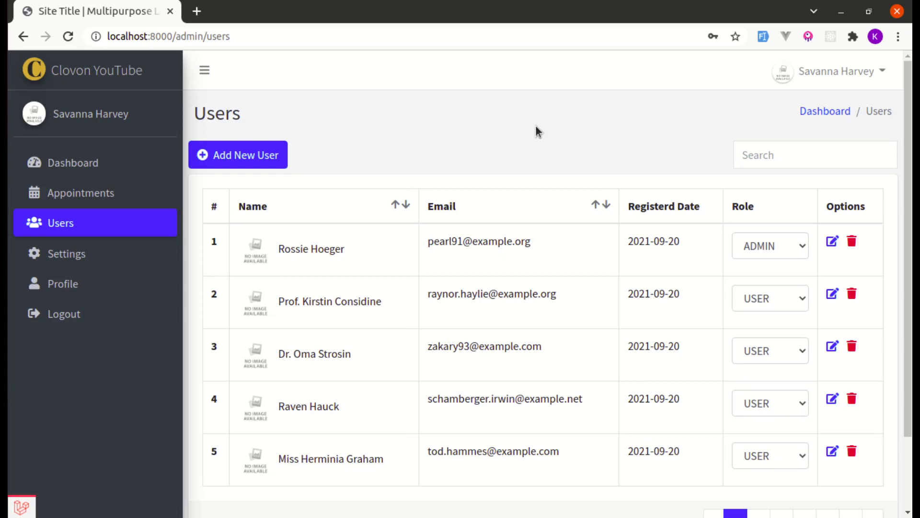
- Change the pagination theme in AdminComponent.php from 'bootstrap' to 'tailwind'
{"action": "scroll", "scroll_direction": "down", "scroll_amount": 3}
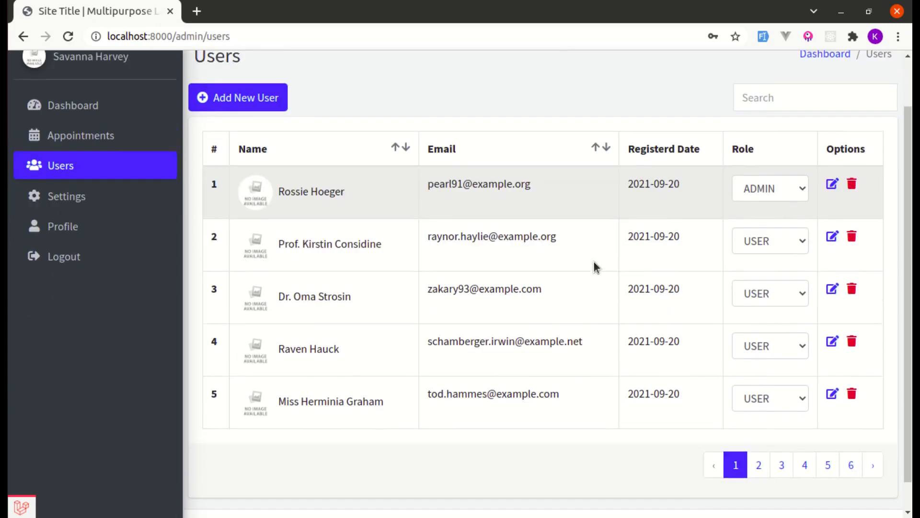
{"action": "scroll", "scroll_direction": "down", "scroll_amount": 3}
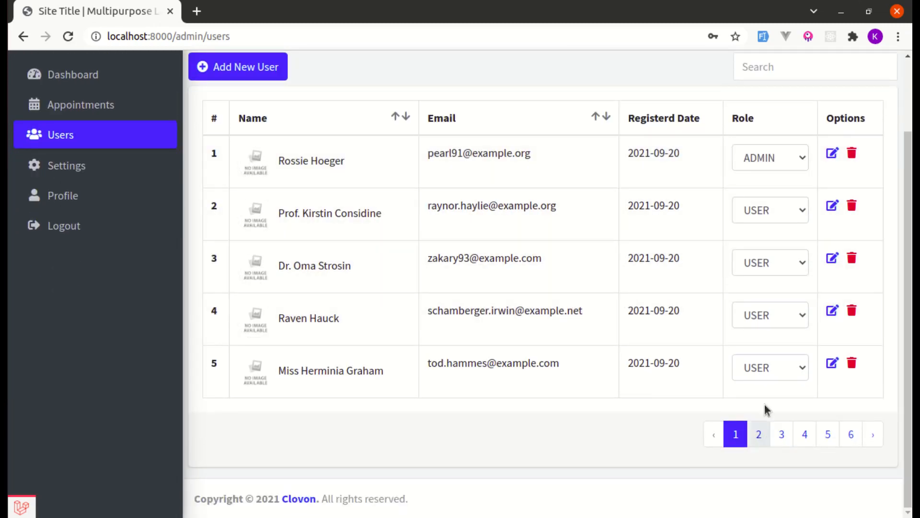
{"action": "mouse_move", "coordinate": [834, 454]}
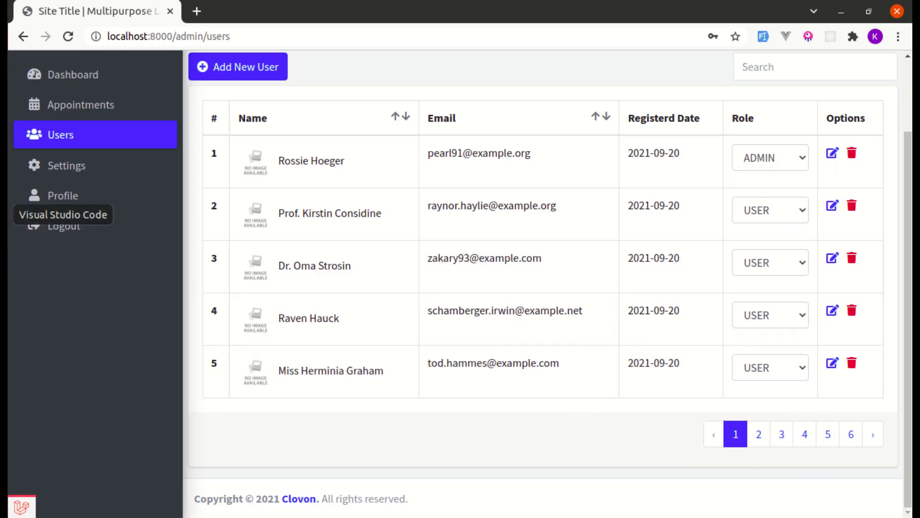
{"action": "left_click", "coordinate": [63, 214]}
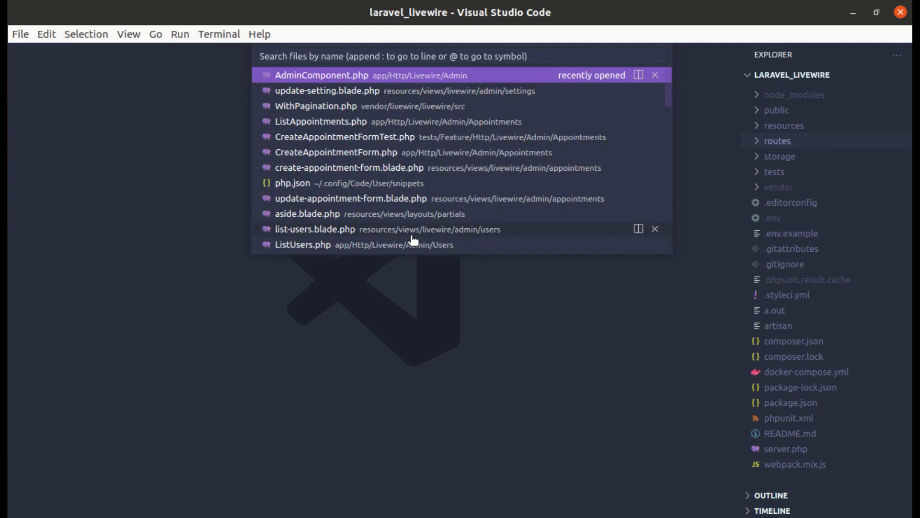
{"action": "left_click", "coordinate": [321, 75]}
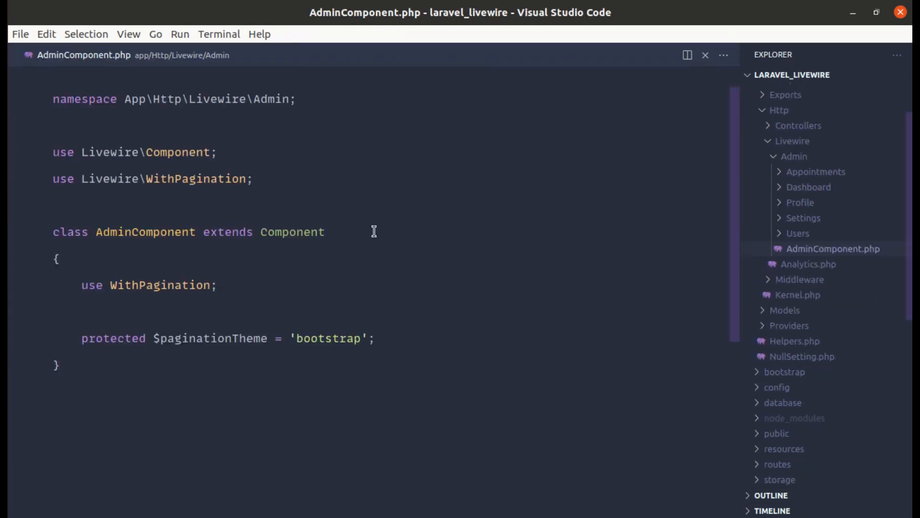
{"action": "mouse_move", "coordinate": [317, 346]}
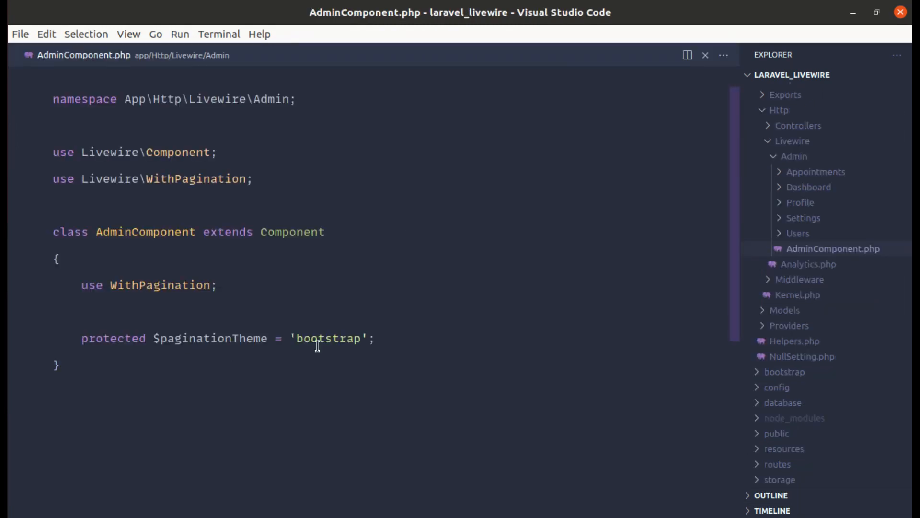
{"action": "double_click", "coordinate": [328, 339]}
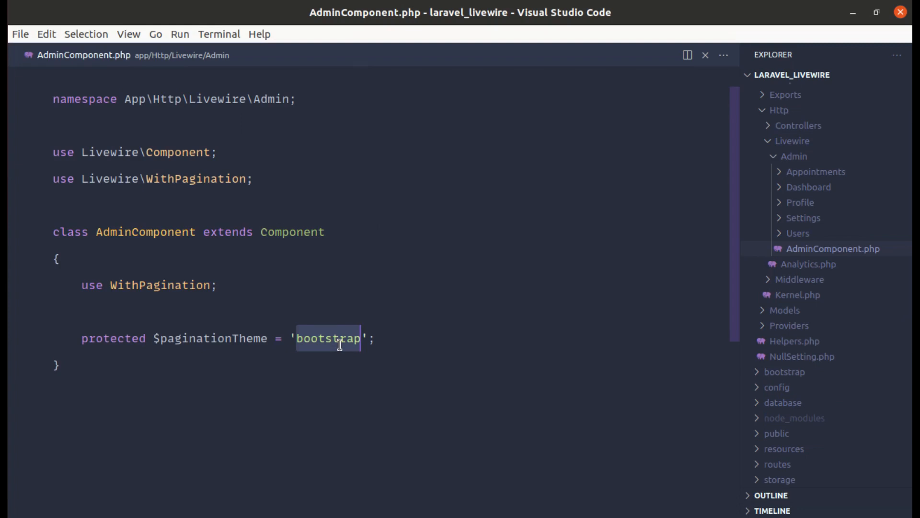
{"action": "type", "text": "tailwind"}
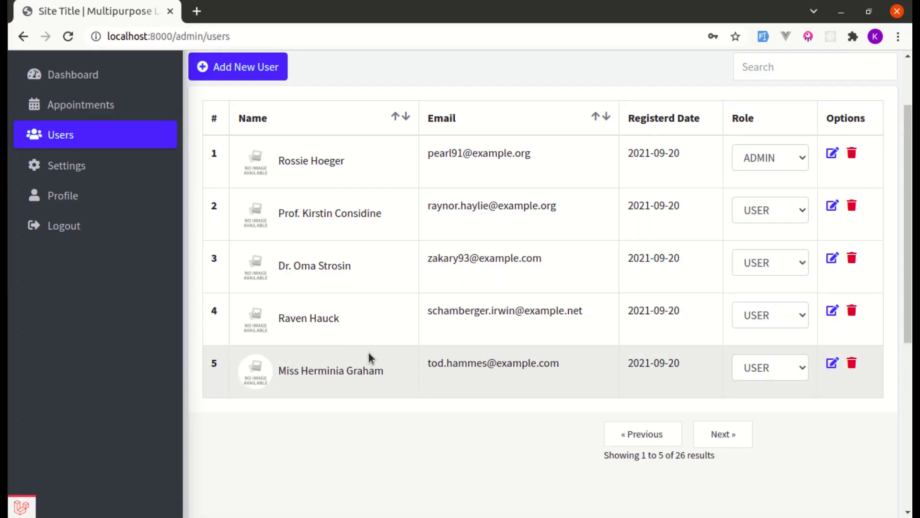
- Go to the next page of the users list to show users 6 to 10
{"action": "scroll", "scroll_direction": "down", "scroll_amount": 3}
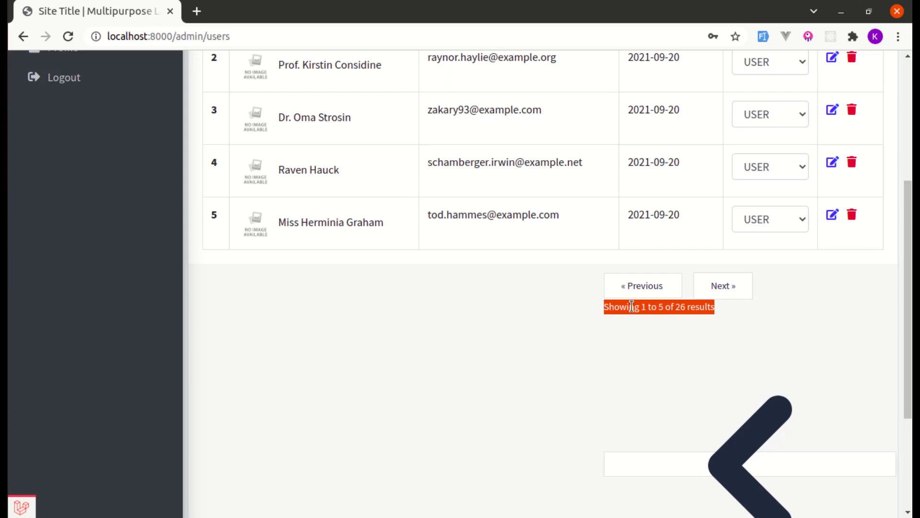
{"action": "mouse_move", "coordinate": [650, 311]}
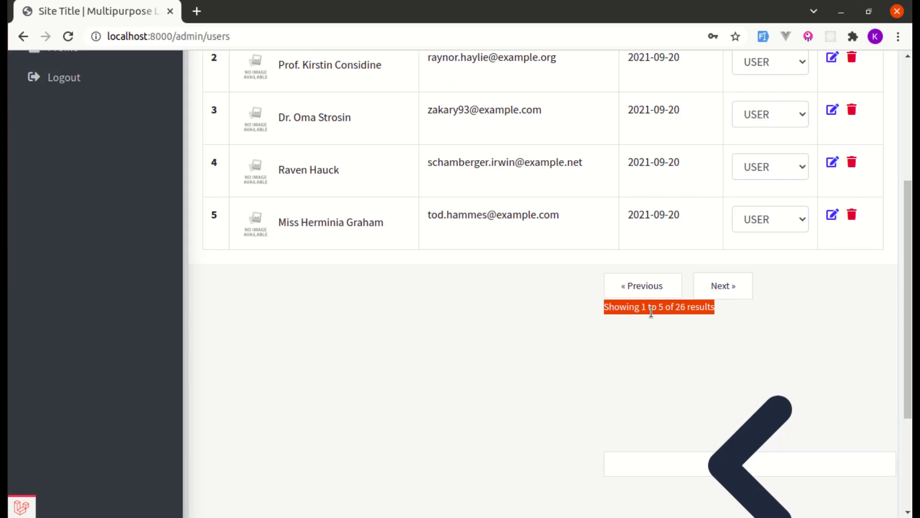
{"action": "mouse_move", "coordinate": [652, 270]}
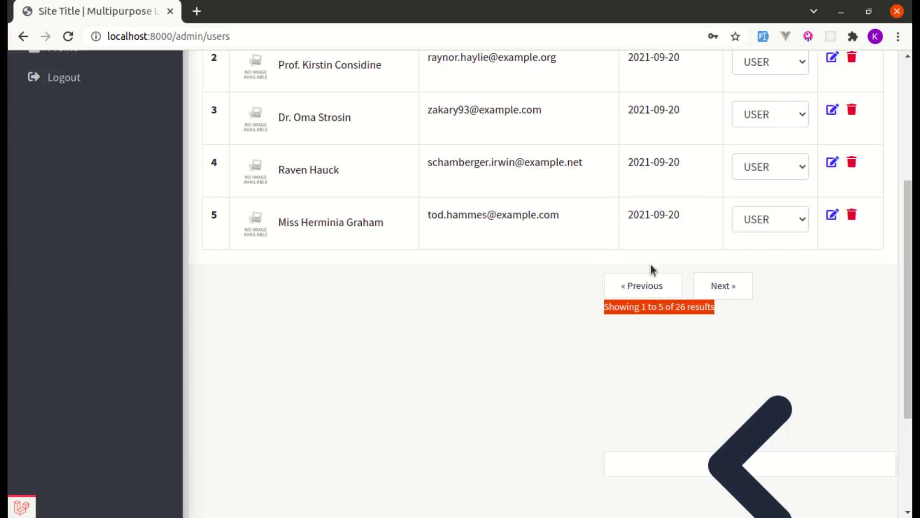
{"action": "left_click", "coordinate": [723, 286]}
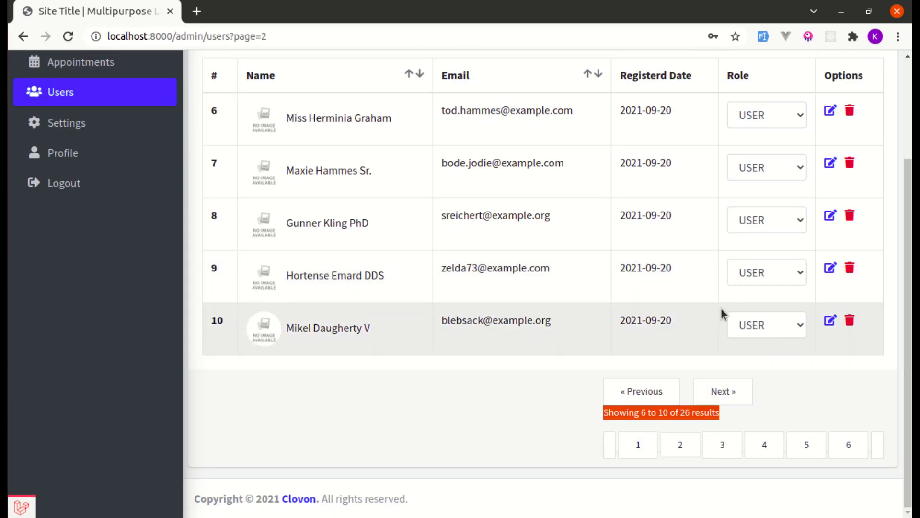
{"action": "mouse_move", "coordinate": [695, 414]}
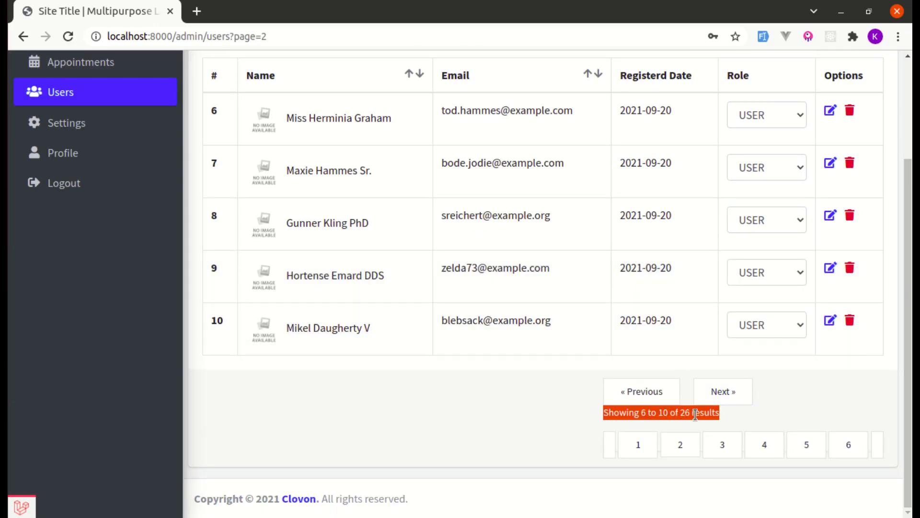
{"action": "mouse_move", "coordinate": [466, 306]}
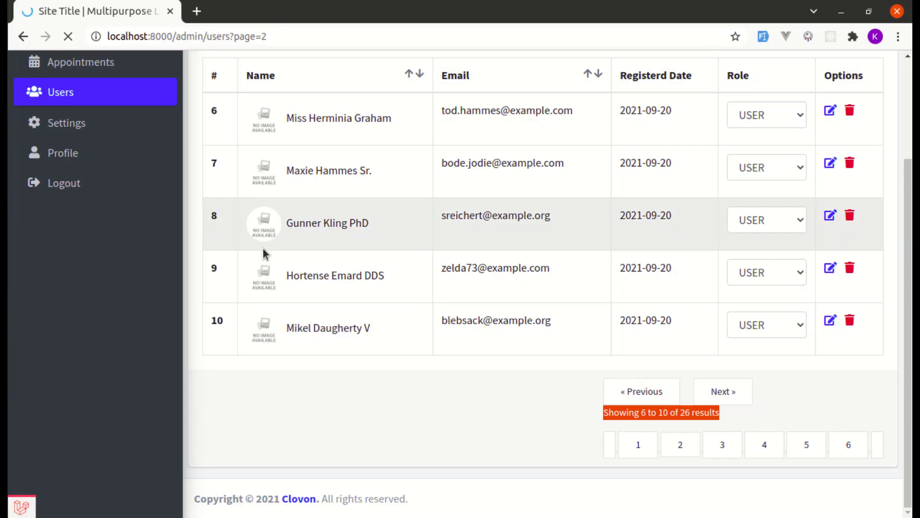
{"action": "scroll", "scroll_direction": "up", "scroll_amount": 3}
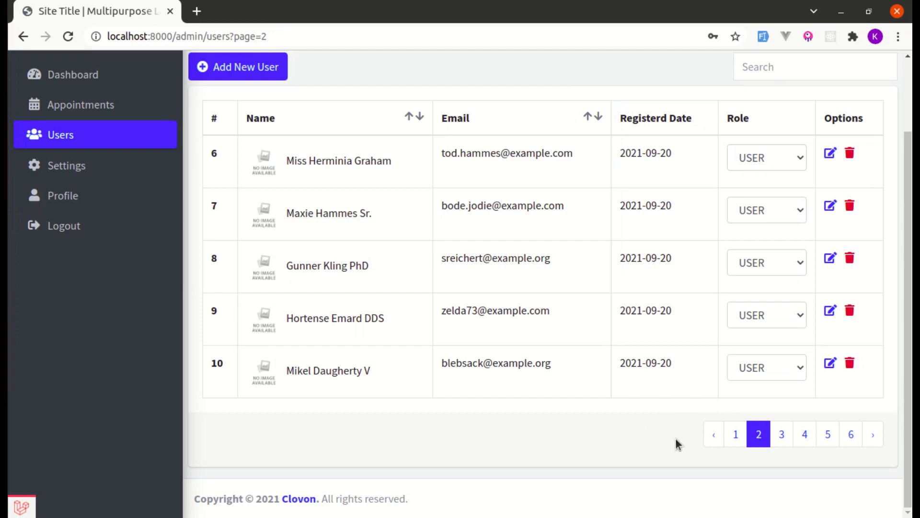
{"action": "mouse_move", "coordinate": [460, 468]}
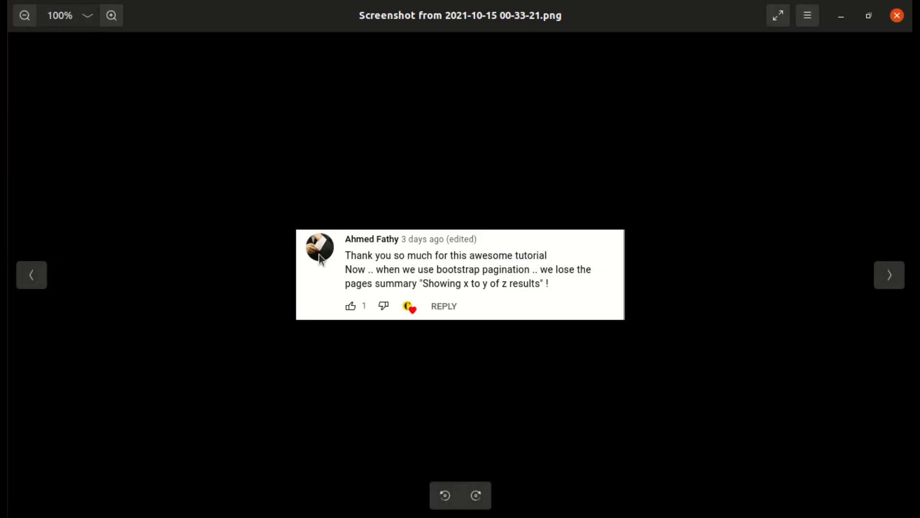
{"action": "mouse_move", "coordinate": [403, 278]}
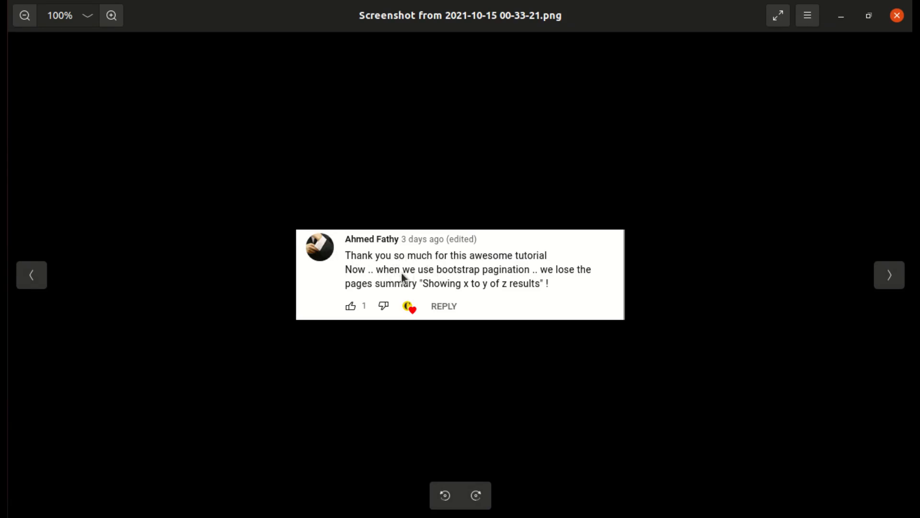
{"action": "mouse_move", "coordinate": [570, 283]}
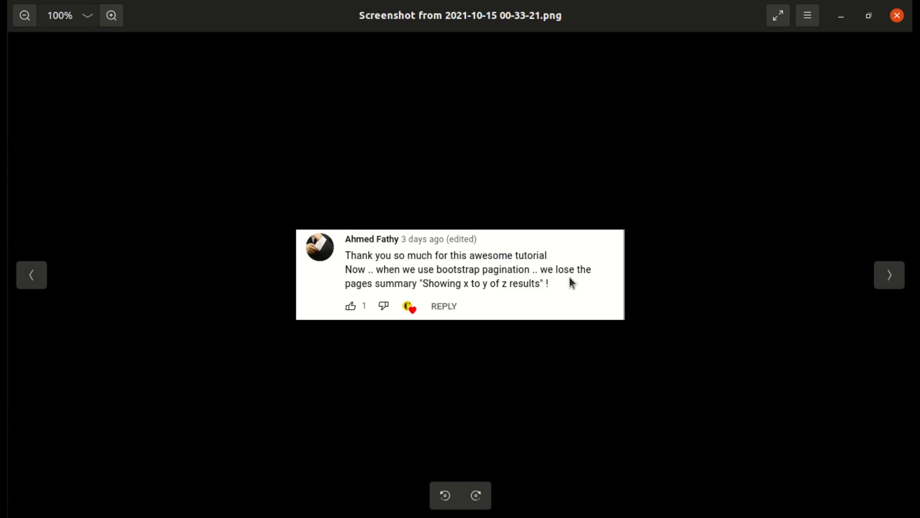
{"action": "mouse_move", "coordinate": [446, 292]}
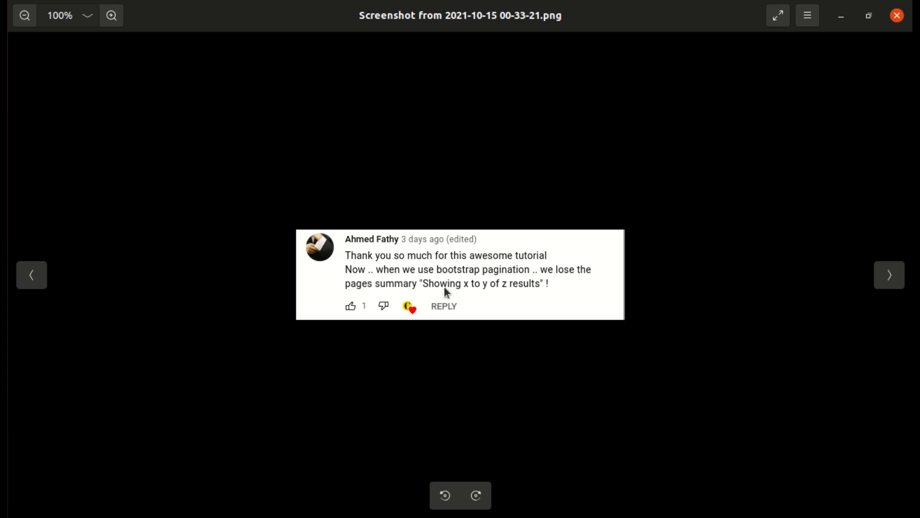
{"action": "mouse_move", "coordinate": [569, 289]}
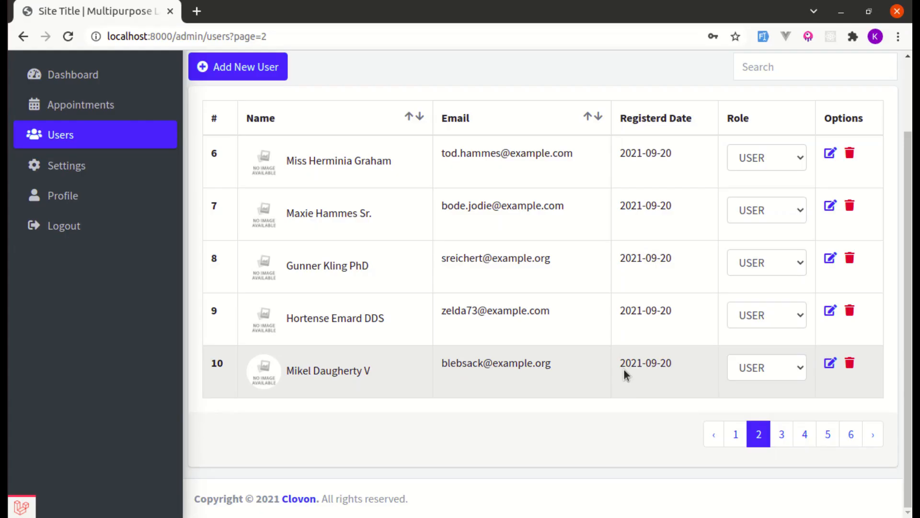
{"action": "mouse_move", "coordinate": [555, 432]}
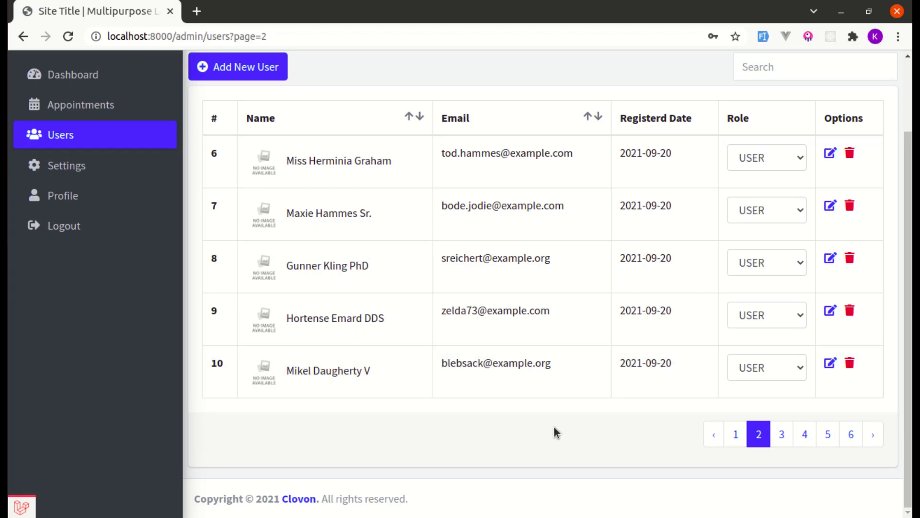
{"action": "mouse_move", "coordinate": [68, 250]}
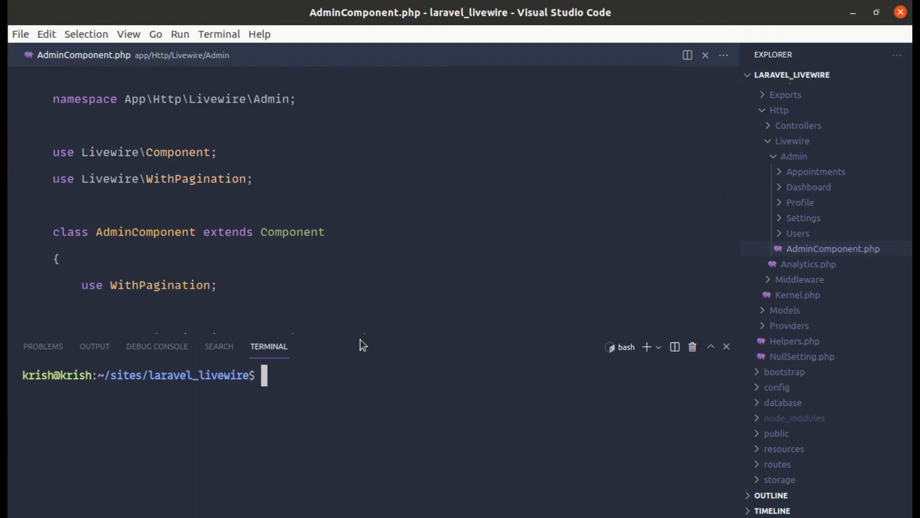
- Run 'php artisan livewire:publish --pagination' in the integrated terminal
{"action": "type", "text": "php ar"}
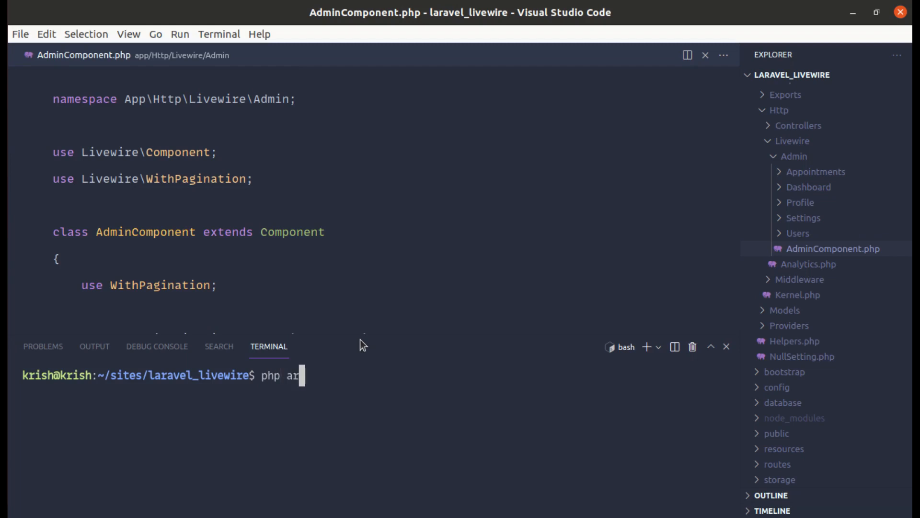
{"action": "type", "text": "tisan live"}
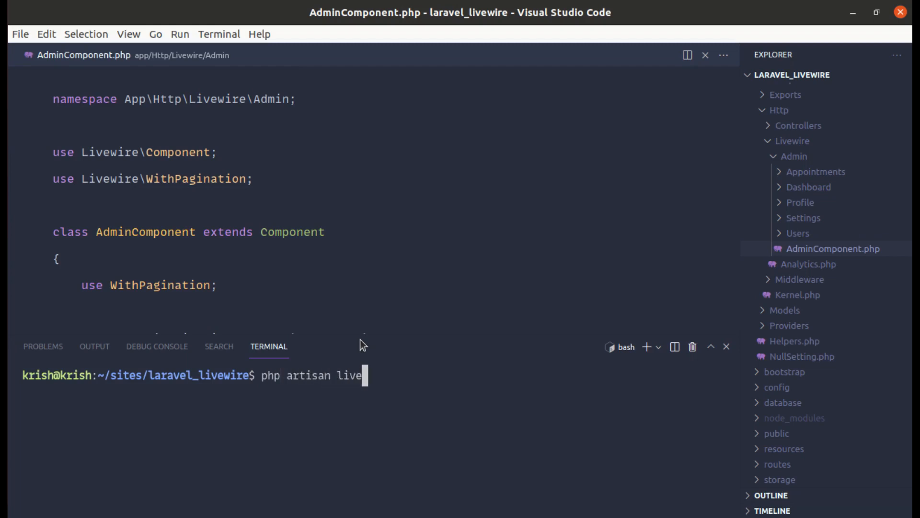
{"action": "type", "text": "wire:publish"}
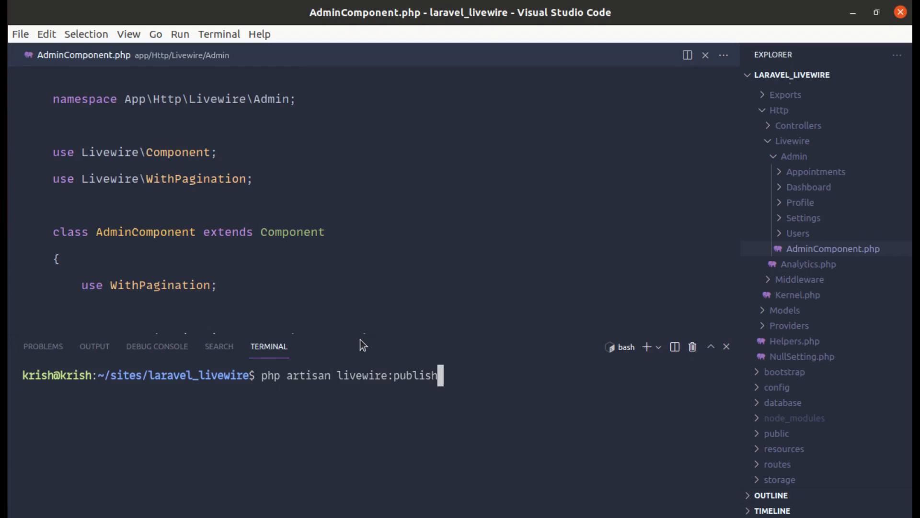
{"action": "type", "text": "--pa"}
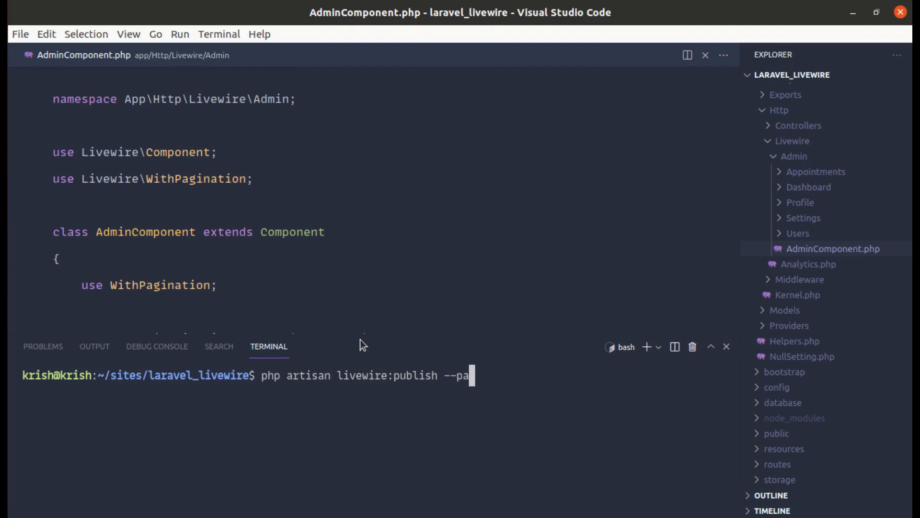
{"action": "type", "text": "gination"}
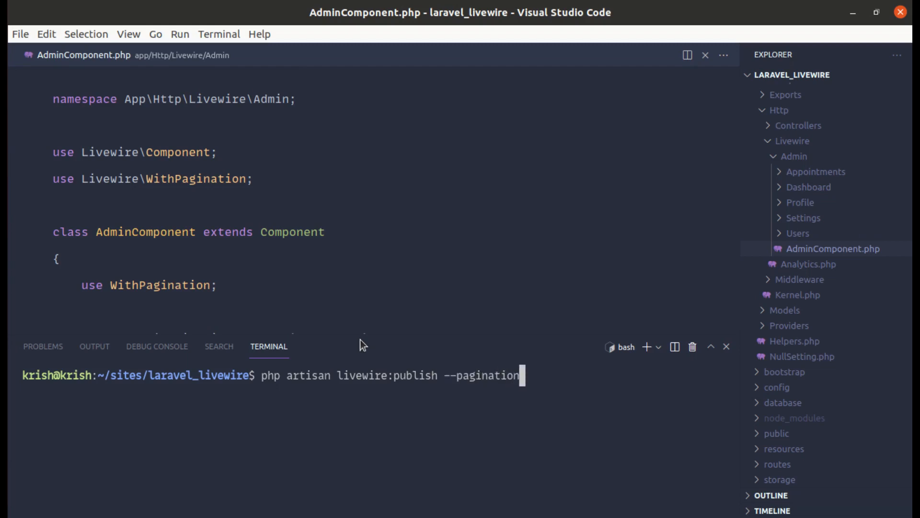
{"action": "key", "text": "Return"}
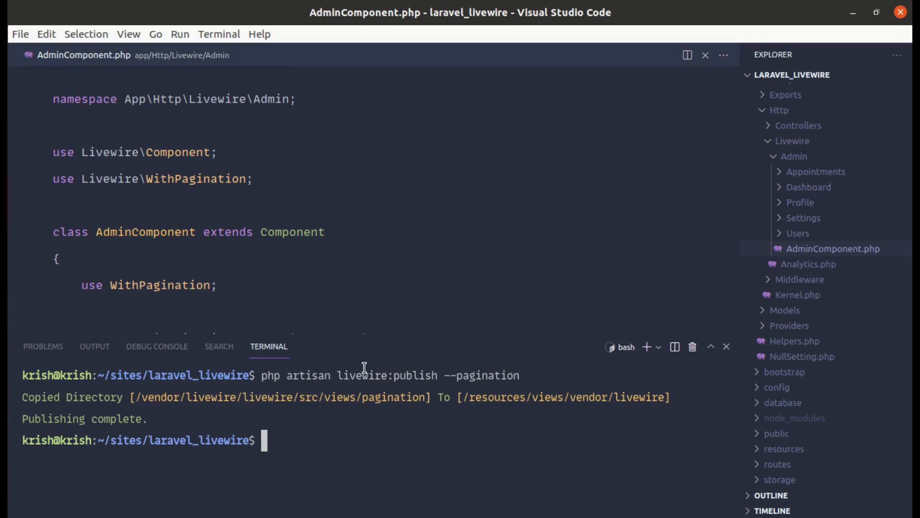
{"action": "mouse_move", "coordinate": [499, 394]}
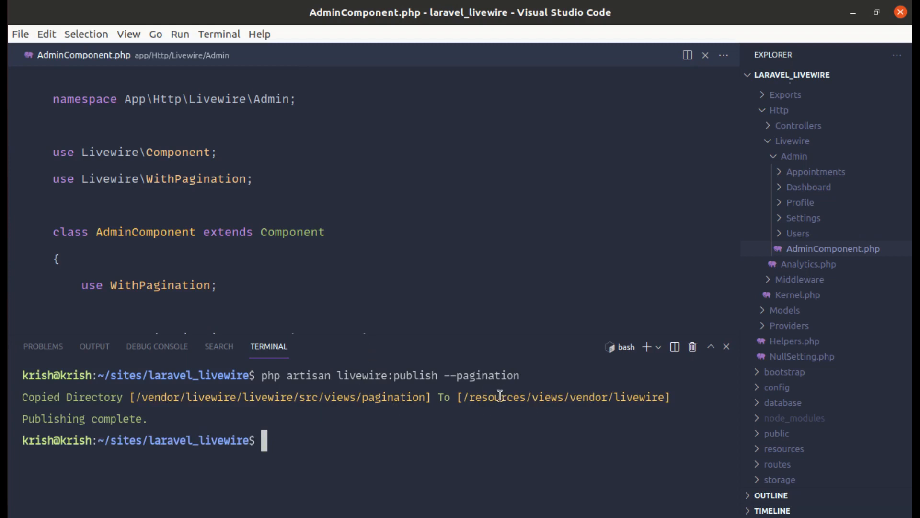
{"action": "mouse_move", "coordinate": [759, 437]}
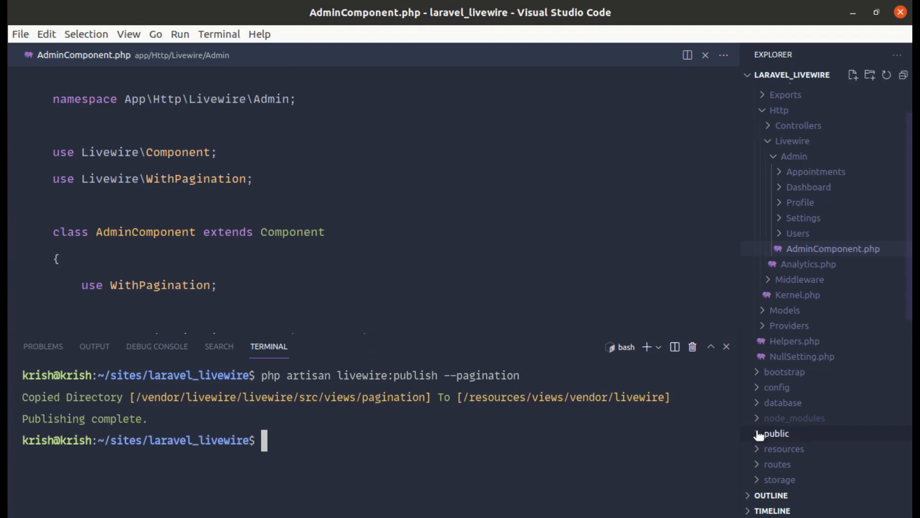
- Expand resources/views/vendor/livewire in the Explorer and open tailwind.blade.php
{"action": "scroll", "scroll_direction": "down", "scroll_amount": 3}
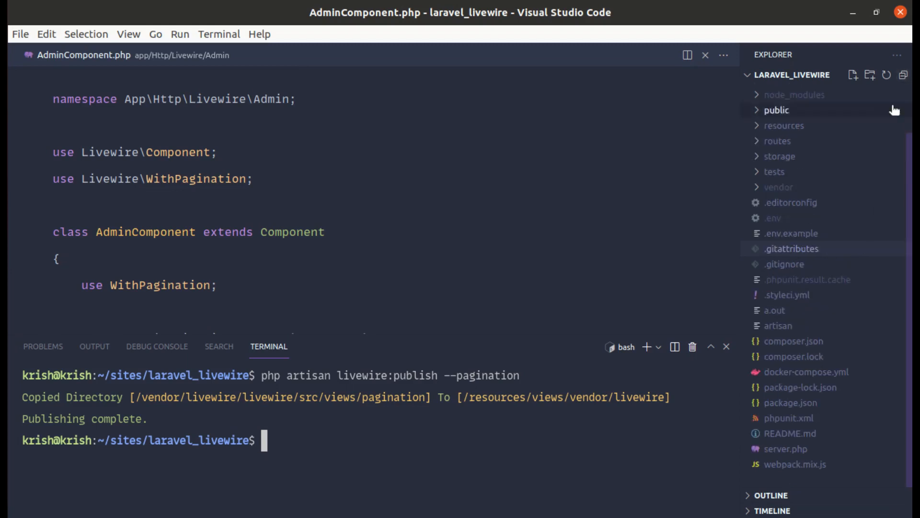
{"action": "left_click", "coordinate": [785, 125]}
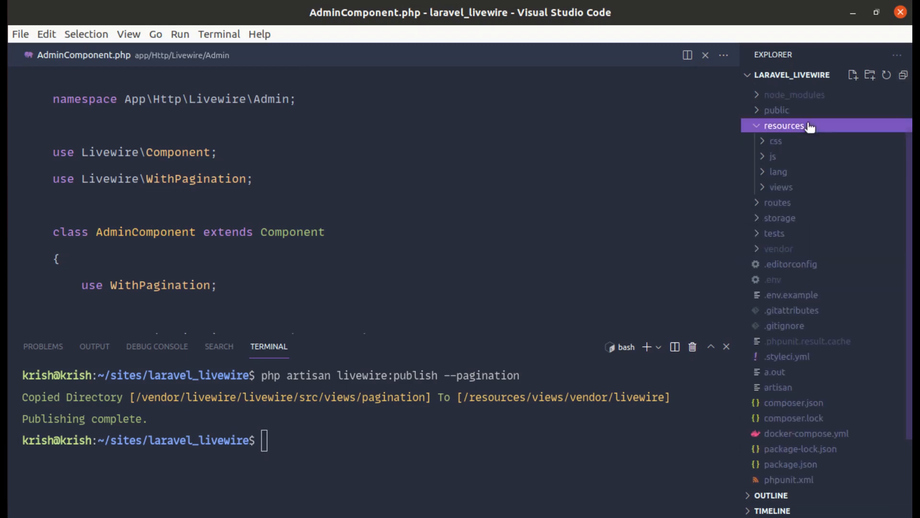
{"action": "left_click", "coordinate": [782, 187]}
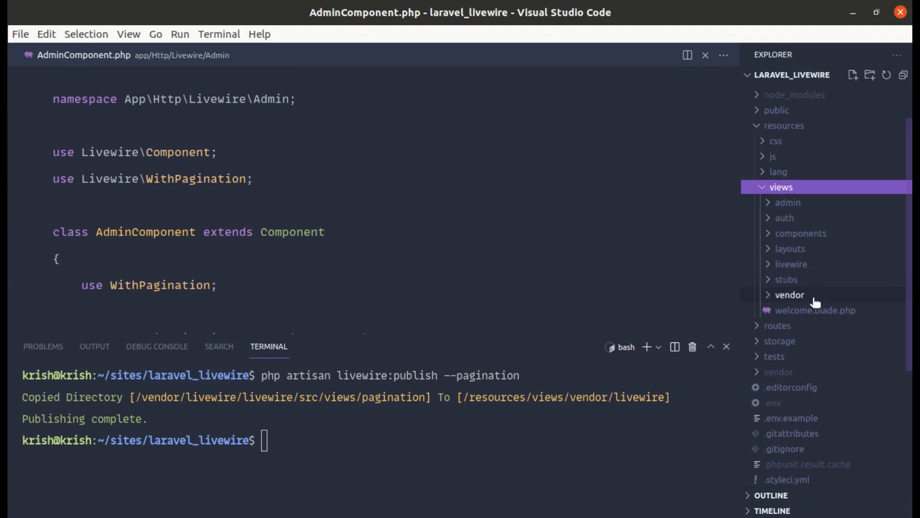
{"action": "left_click", "coordinate": [789, 294]}
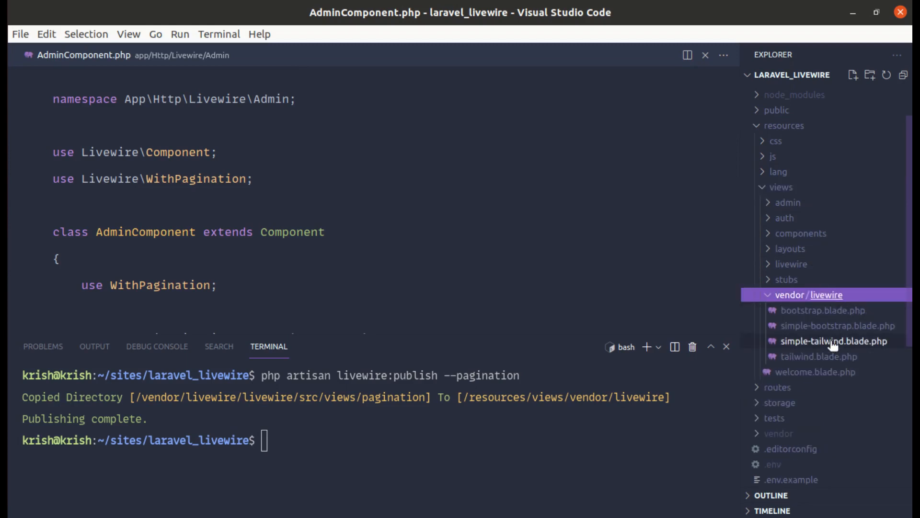
{"action": "left_click", "coordinate": [817, 357]}
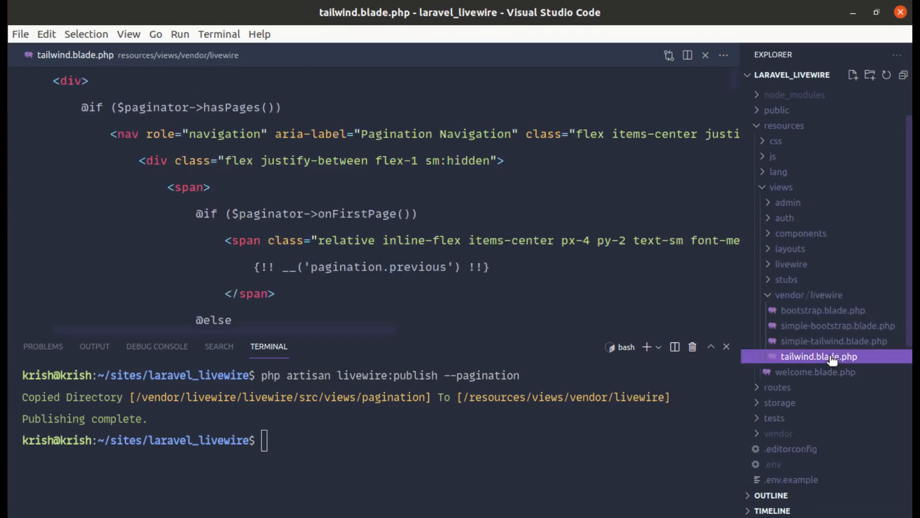
- Locate and select the 'Showing x to y of z results' paragraph in tailwind.blade.php
{"action": "scroll", "scroll_direction": "down", "scroll_amount": 3}
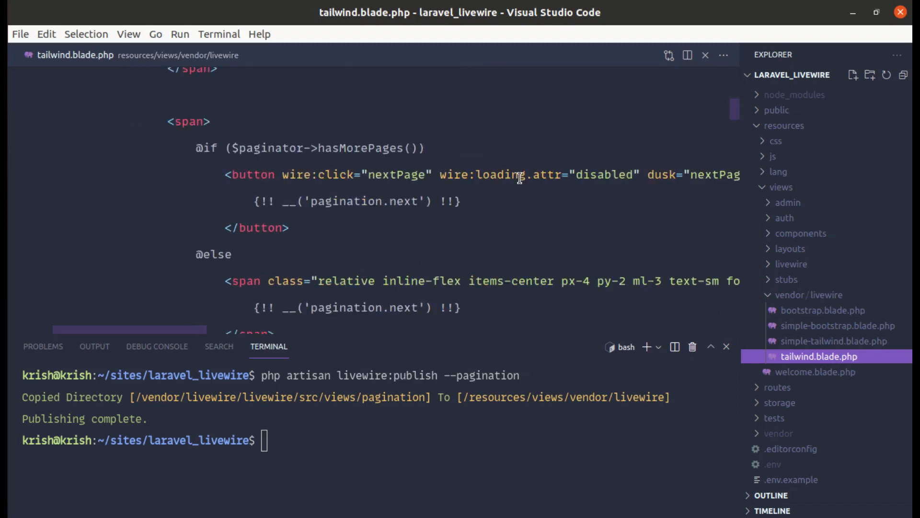
{"action": "scroll", "scroll_direction": "up", "scroll_amount": 3}
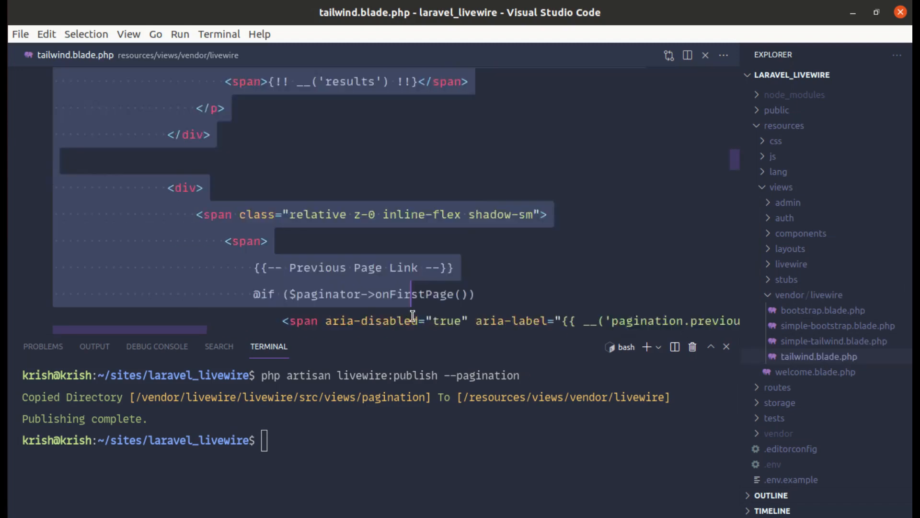
{"action": "scroll", "scroll_direction": "up", "scroll_amount": 3}
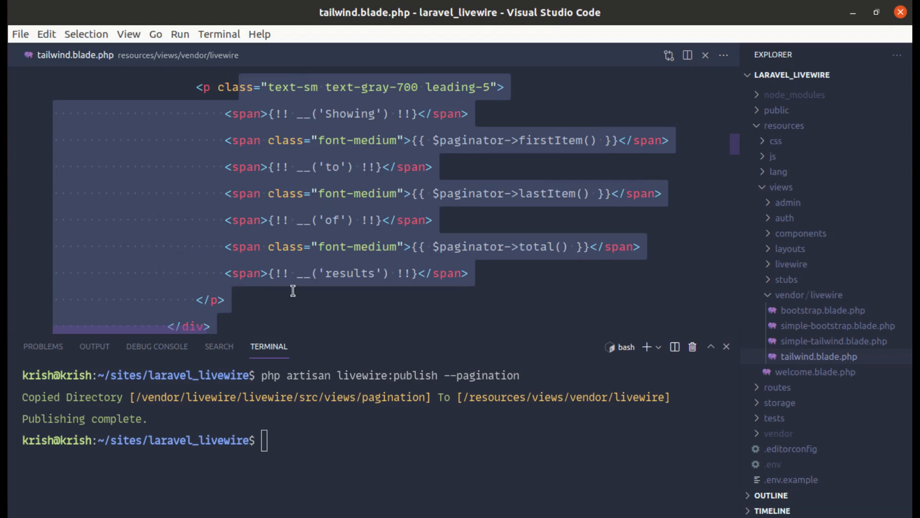
{"action": "mouse_move", "coordinate": [221, 322]}
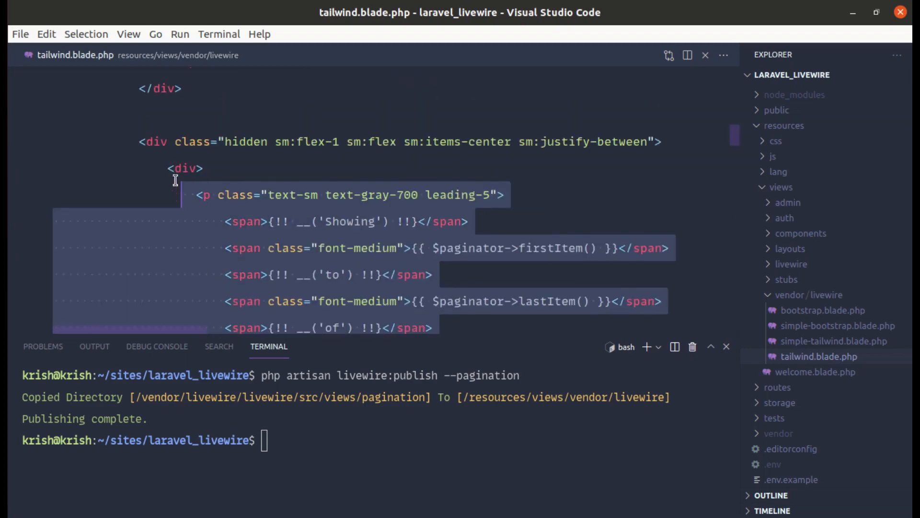
{"action": "left_click", "coordinate": [374, 197]}
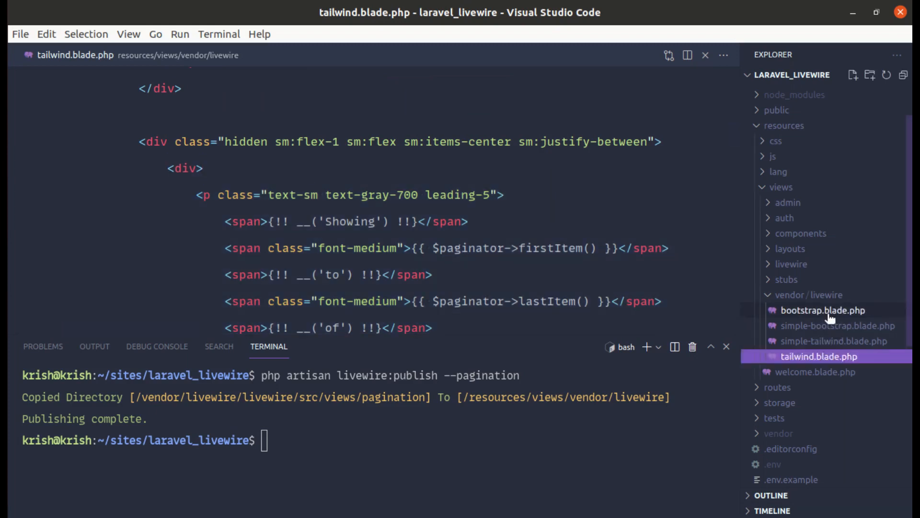
- Paste the summary paragraph above the pagination list in bootstrap.blade.php and remove its Tailwind classes
{"action": "left_click", "coordinate": [823, 310]}
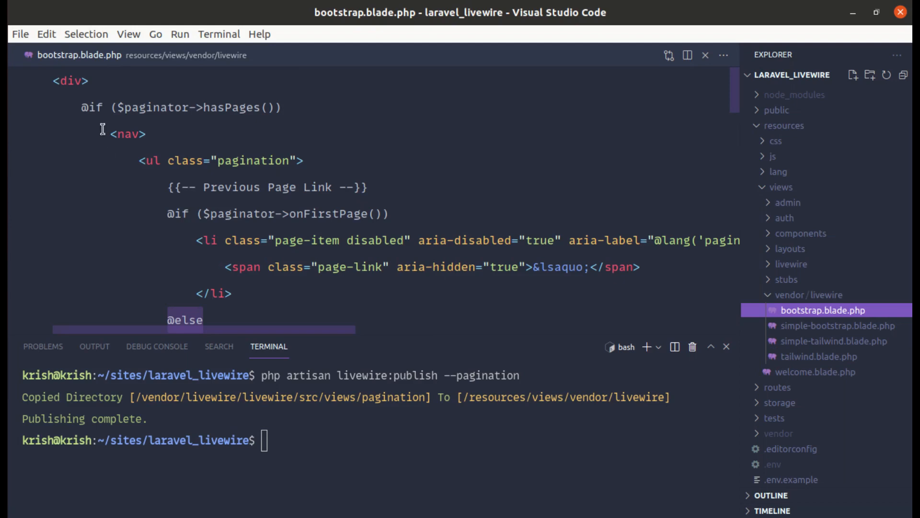
{"action": "scroll", "scroll_direction": "down", "scroll_amount": 3}
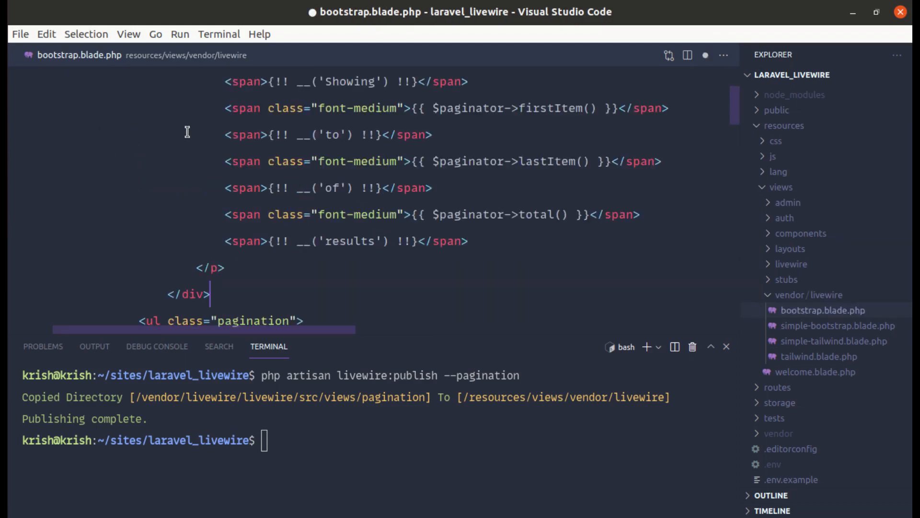
{"action": "left_click", "coordinate": [726, 346]}
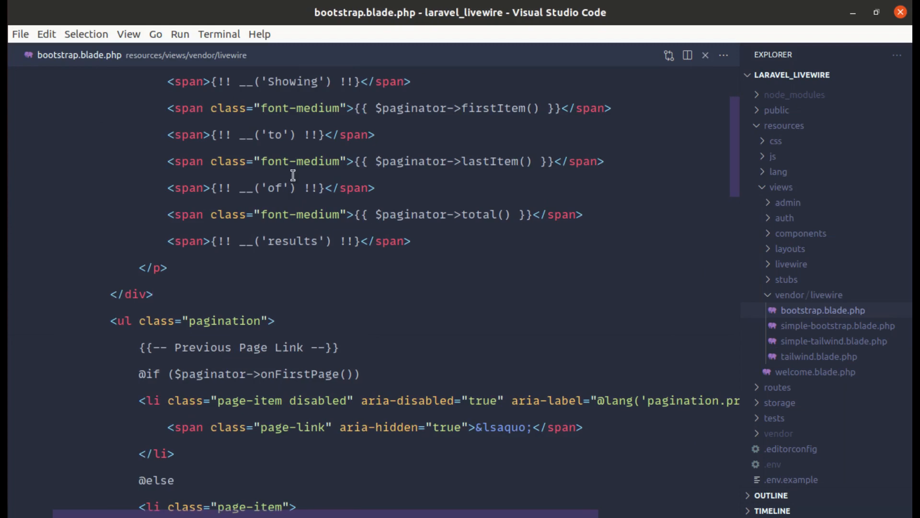
{"action": "scroll", "scroll_direction": "up", "scroll_amount": 3}
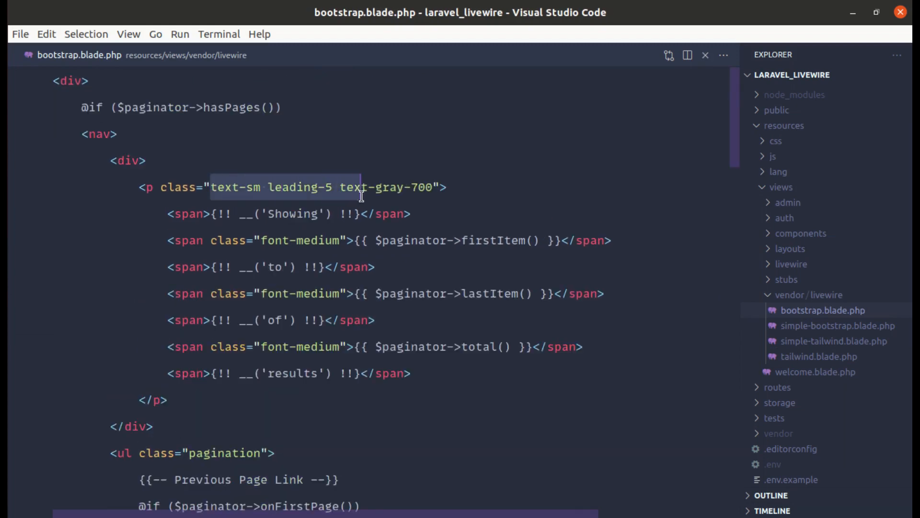
{"action": "key", "text": "Delete"}
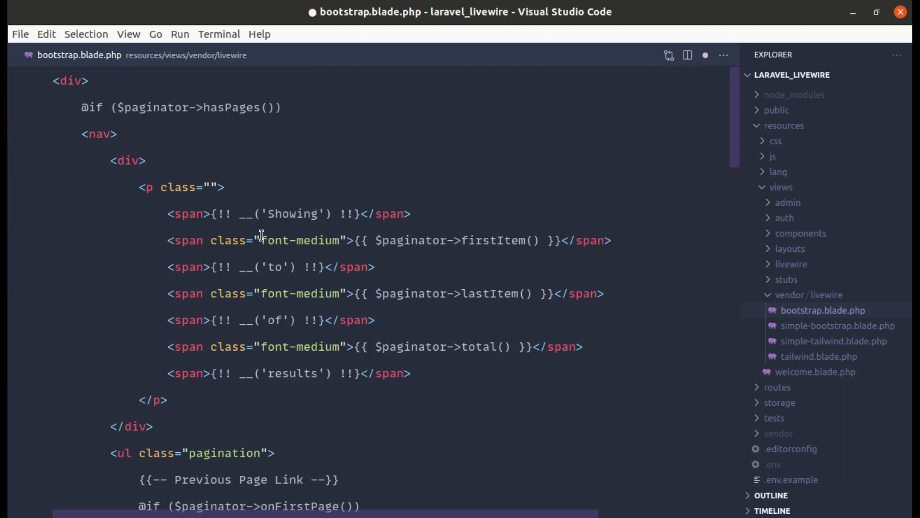
{"action": "double_click", "coordinate": [299, 239]}
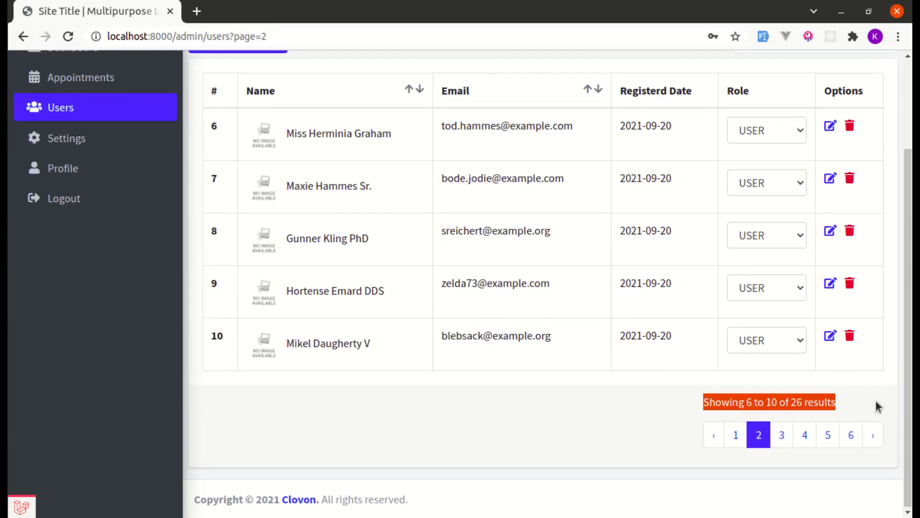
- Go to page 3 of the users list, showing users 11 to 15 of 26
{"action": "left_click", "coordinate": [781, 435]}
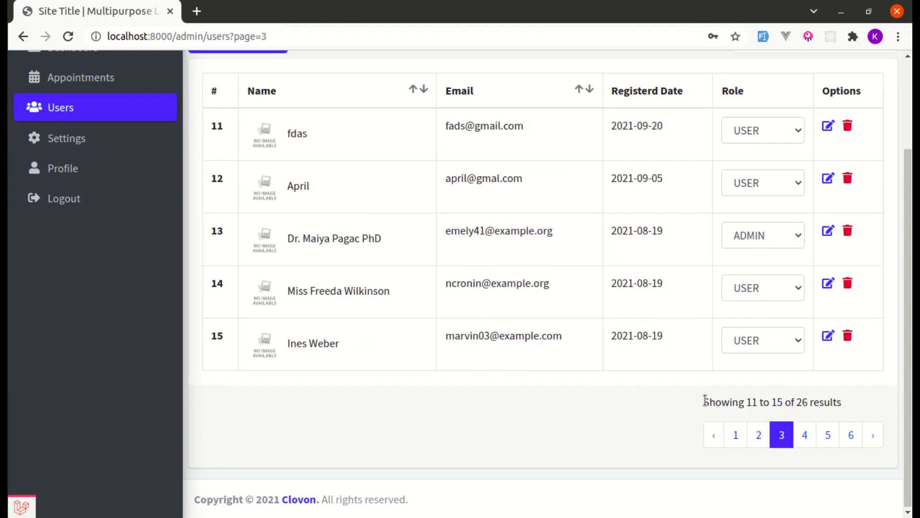
{"action": "mouse_move", "coordinate": [645, 446]}
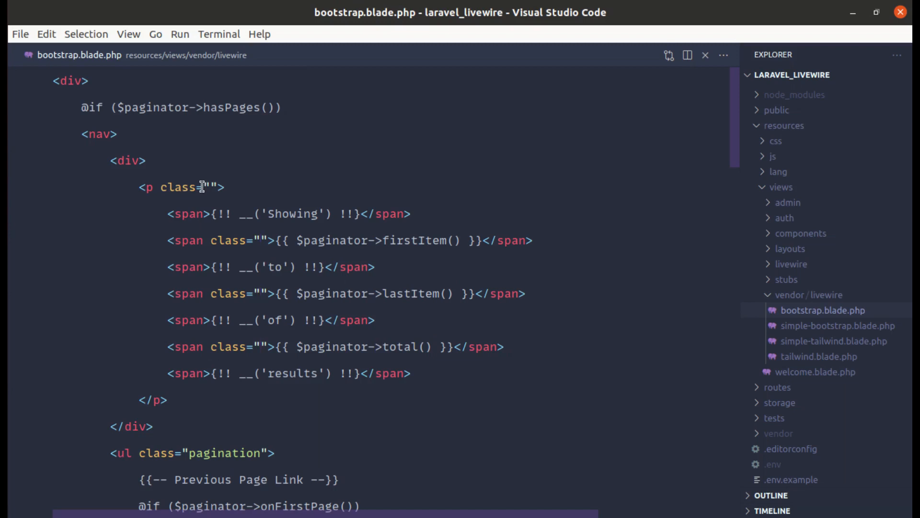
{"action": "mouse_move", "coordinate": [163, 156]}
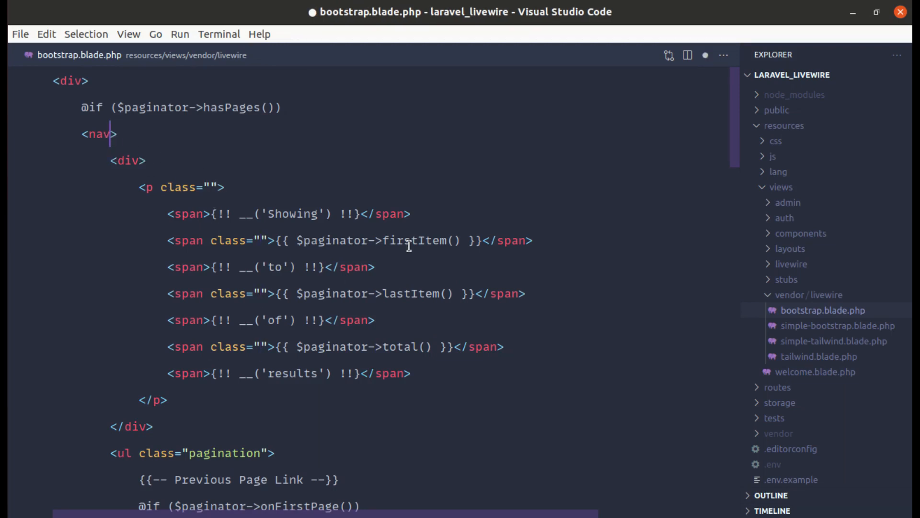
- Add class="d-flex align-items-center" to the nav element in bootstrap.blade.php
{"action": "type", "text": "class=\"\""}
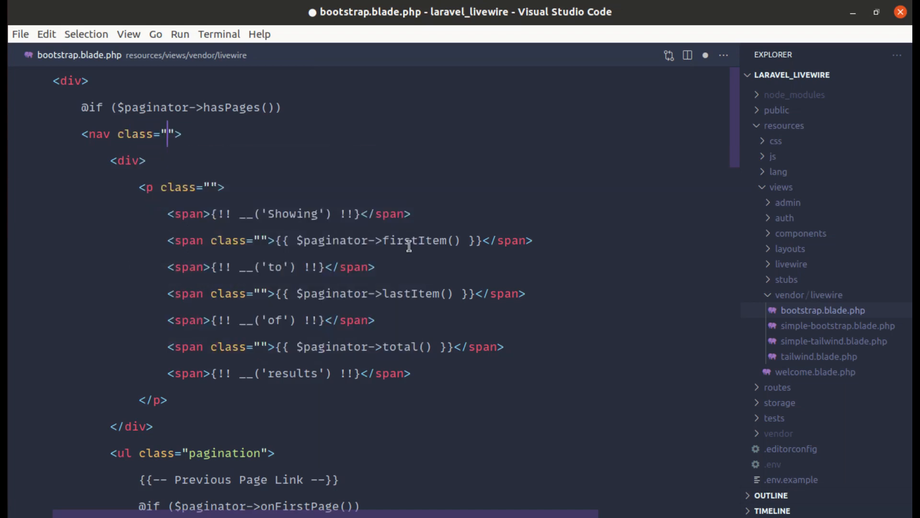
{"action": "type", "text": "d-fle"}
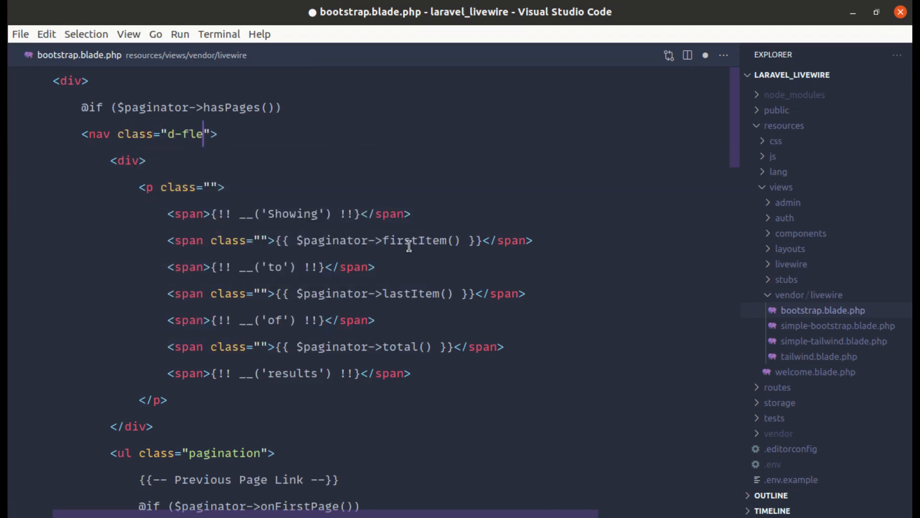
{"action": "type", "text": "x ali"}
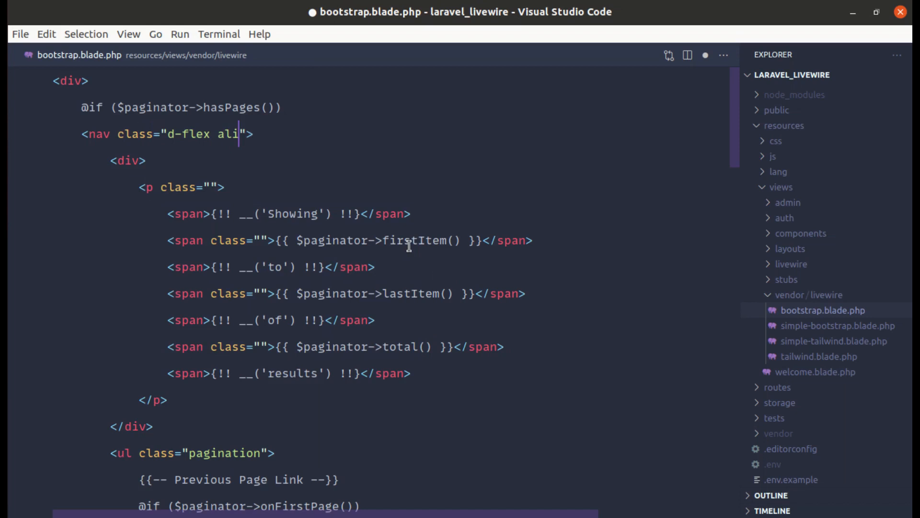
{"action": "type", "text": "gn-items-c"}
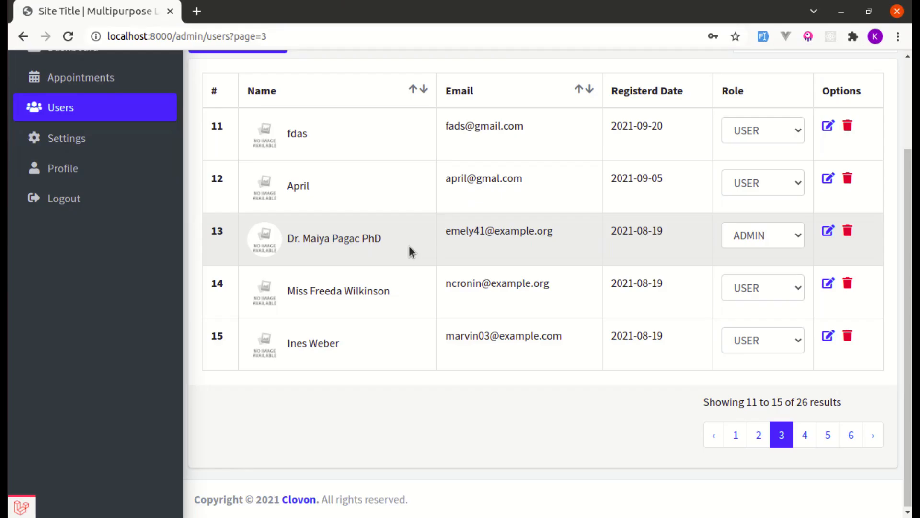
{"action": "scroll", "scroll_direction": "up", "scroll_amount": 3}
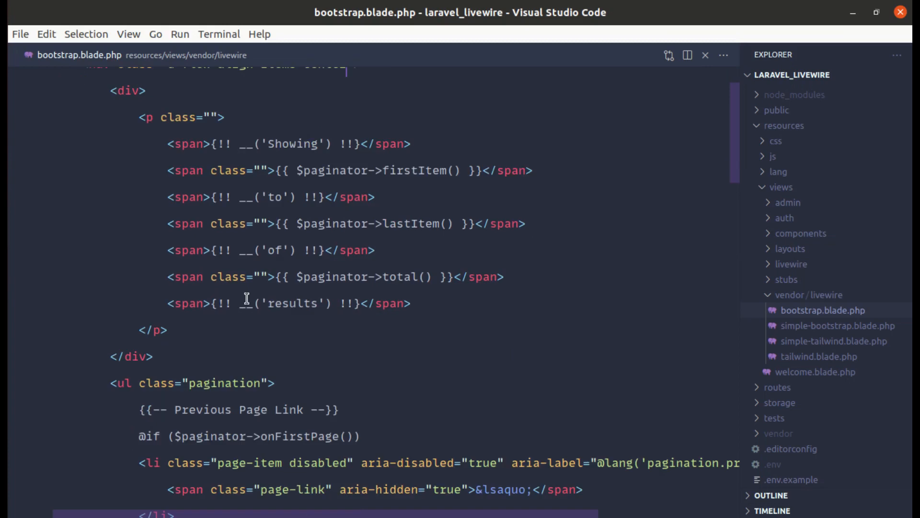
{"action": "mouse_move", "coordinate": [263, 382]}
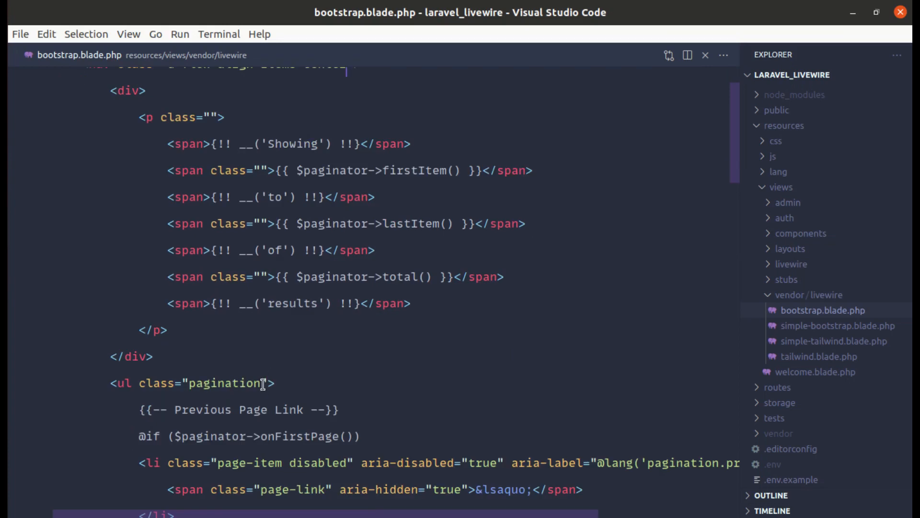
- Add the ml-2 class to the ul with class pagination and save
{"action": "type", "text": "ml-2"}
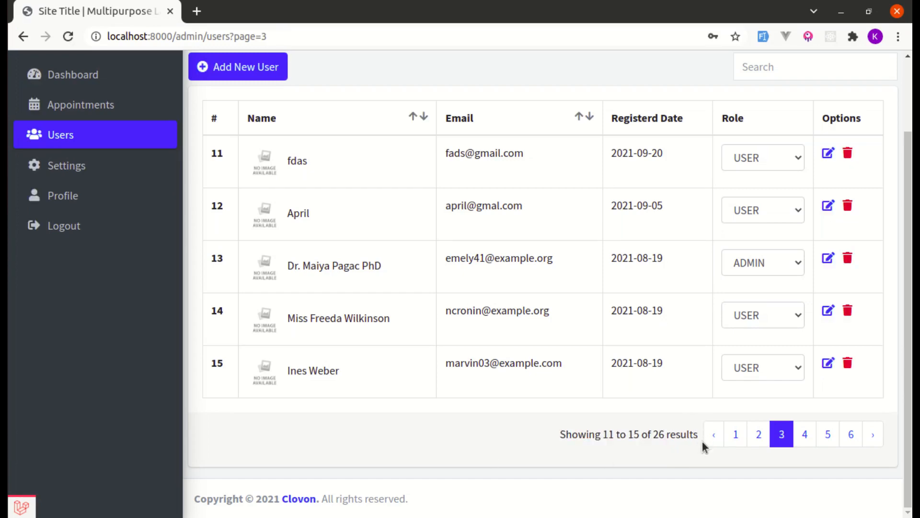
{"action": "mouse_move", "coordinate": [753, 435]}
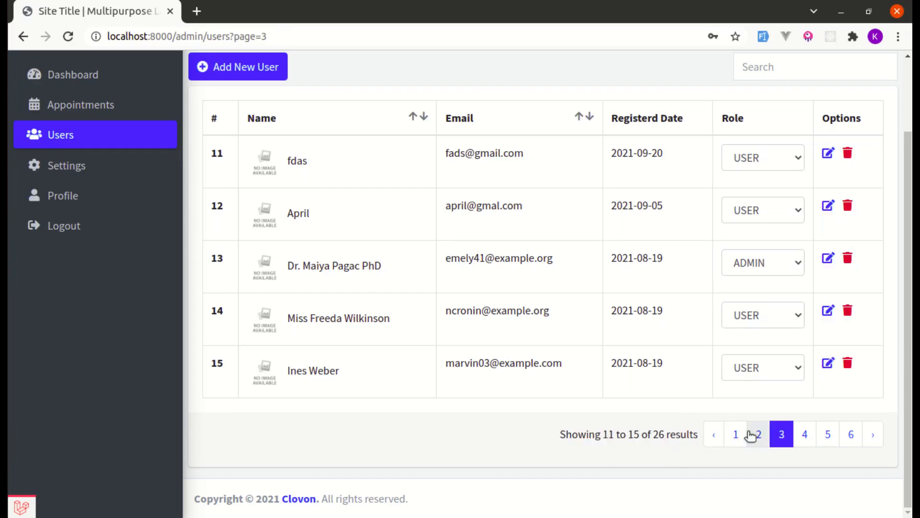
- Page through the users list to page 5, adjusting the 'of' span and saving the template
{"action": "left_click", "coordinate": [757, 433]}
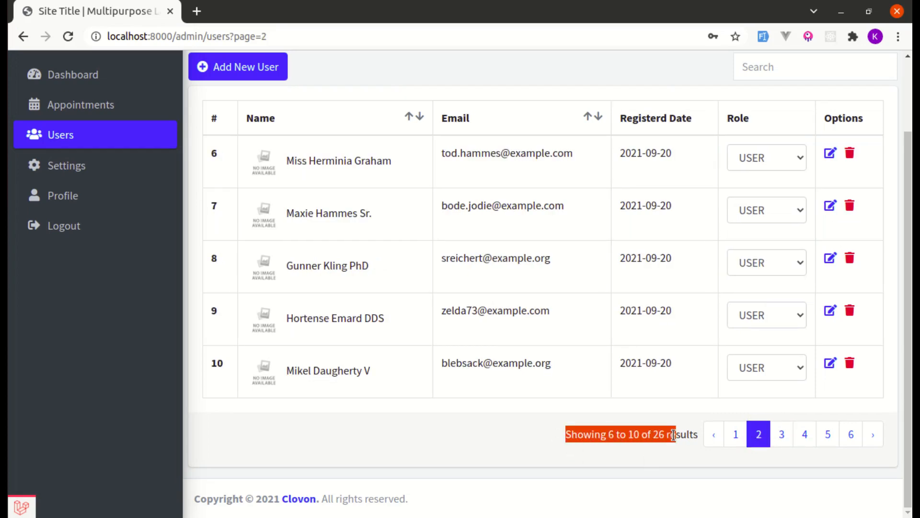
{"action": "left_click", "coordinate": [828, 433]}
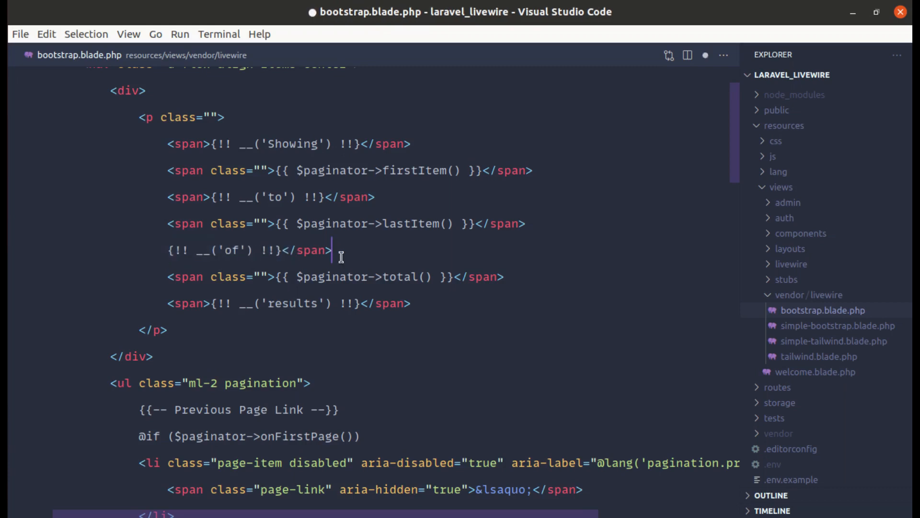
{"action": "key", "text": "Backspace"}
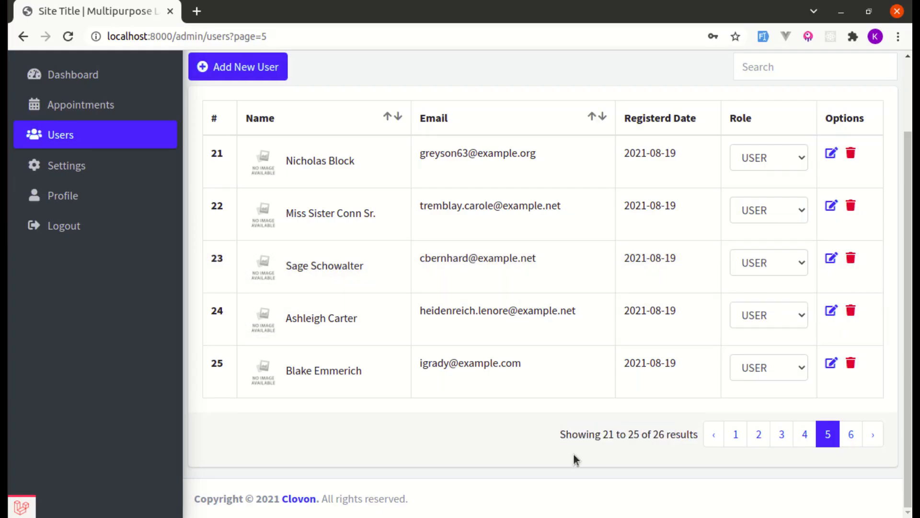
- Page back, forward and to the last users page, land on page 1, then return to the editor
{"action": "left_click", "coordinate": [712, 434]}
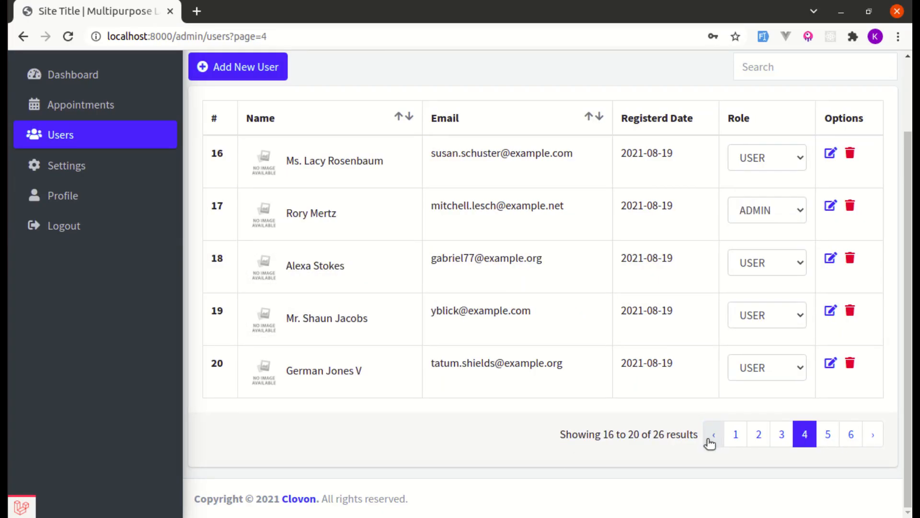
{"action": "left_click", "coordinate": [713, 433]}
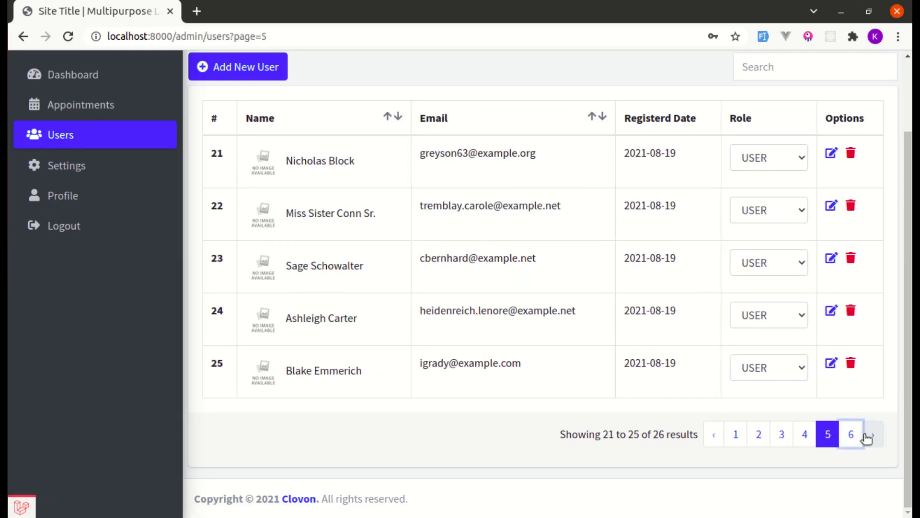
{"action": "left_click", "coordinate": [867, 433]}
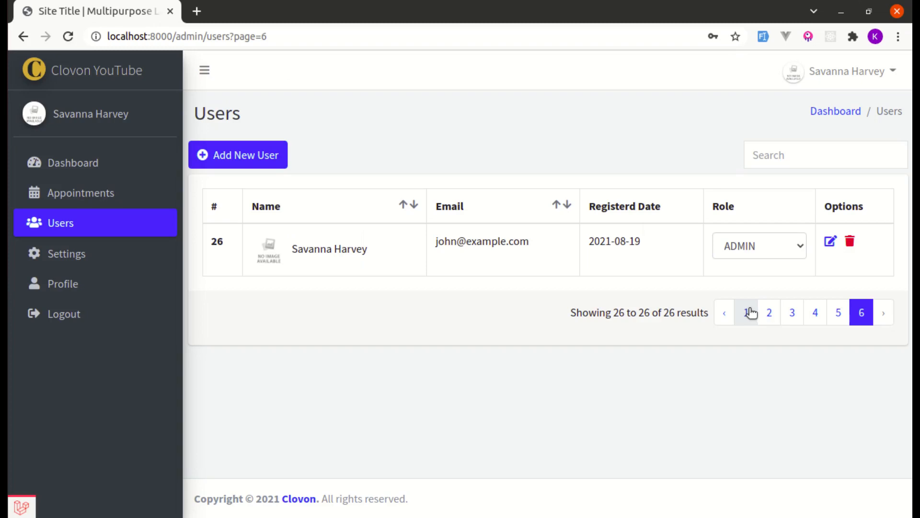
{"action": "left_click", "coordinate": [753, 311]}
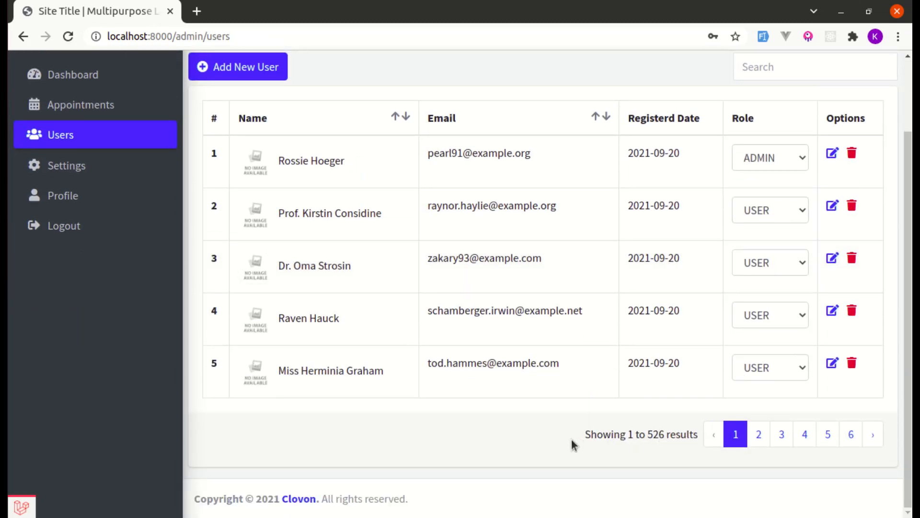
{"action": "mouse_move", "coordinate": [652, 439]}
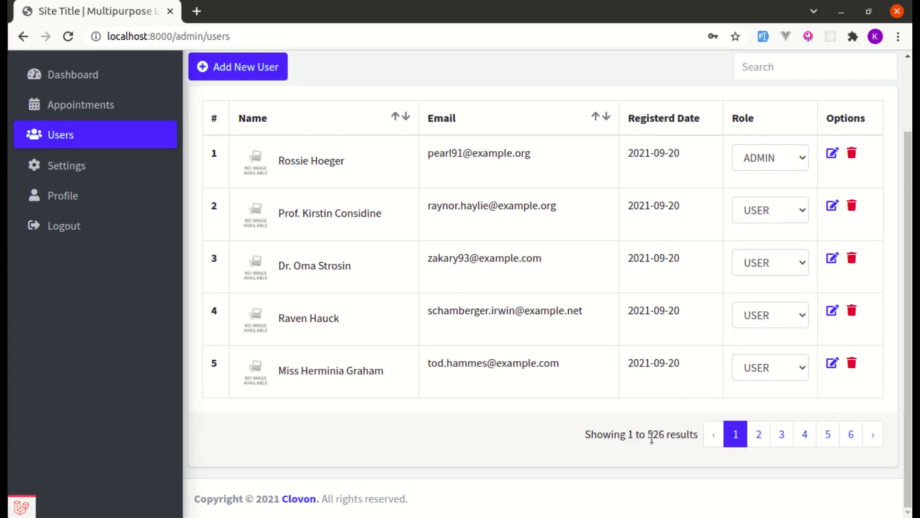
{"action": "mouse_move", "coordinate": [662, 452]}
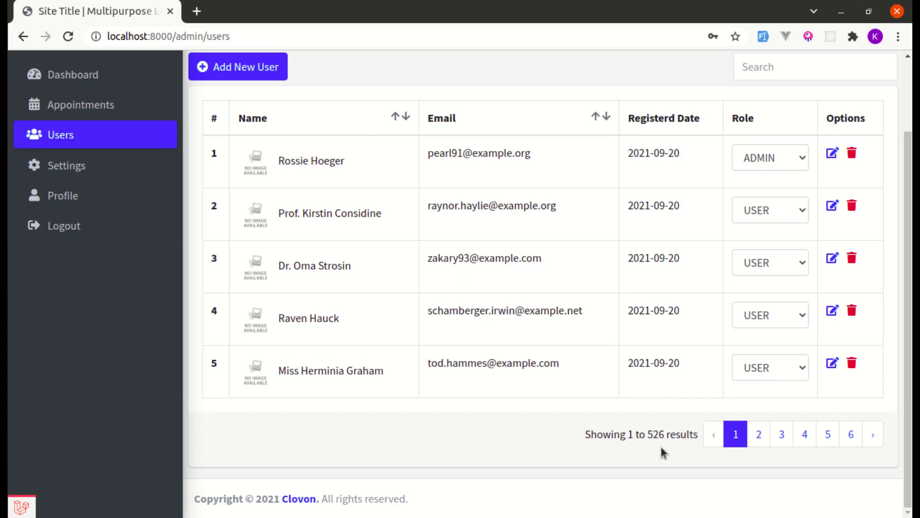
{"action": "mouse_move", "coordinate": [580, 445]}
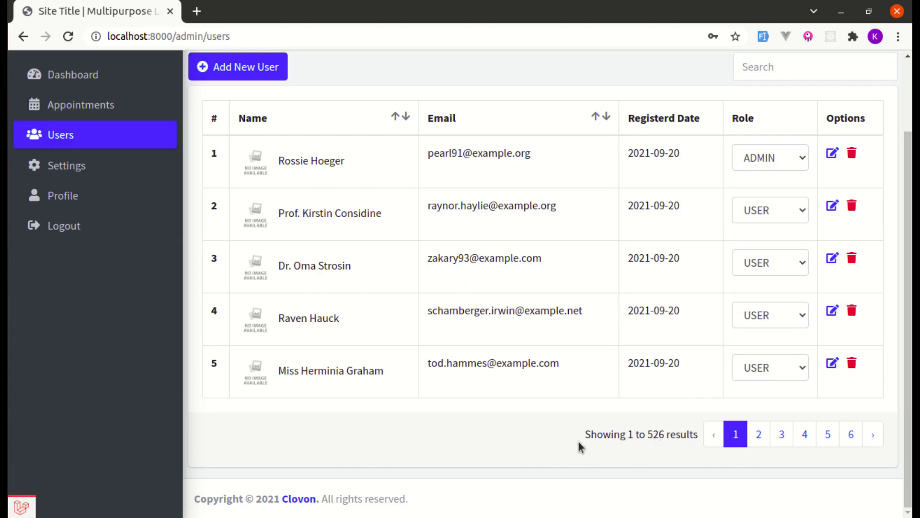
{"action": "mouse_move", "coordinate": [692, 433]}
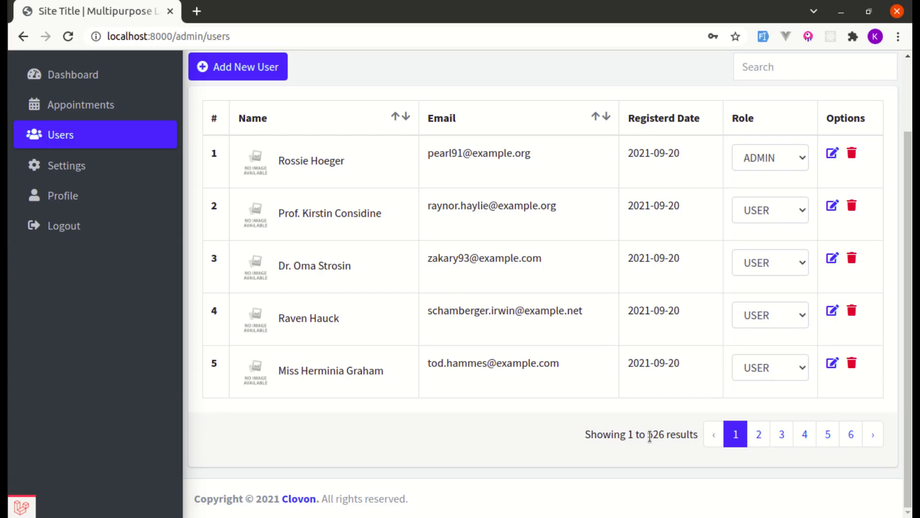
{"action": "key", "text": "alt+Tab"}
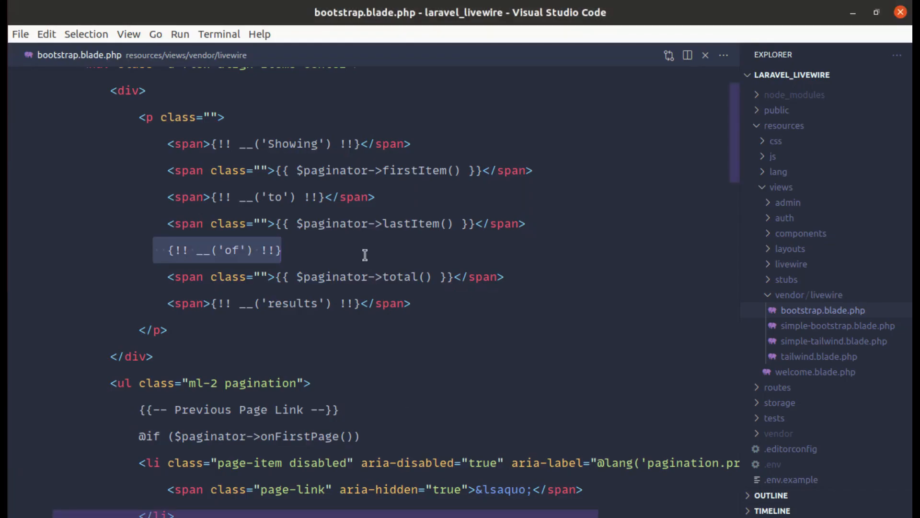
- Correct the {!! __('of') !!} line so the summary reads 'Showing 1 to 5 of 26 results'
{"action": "left_click", "coordinate": [283, 249]}
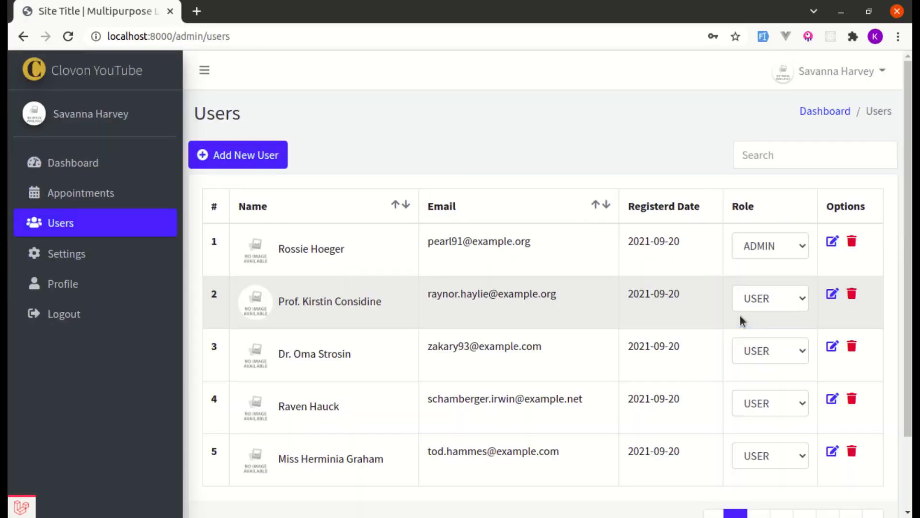
{"action": "scroll", "scroll_direction": "down", "scroll_amount": 3}
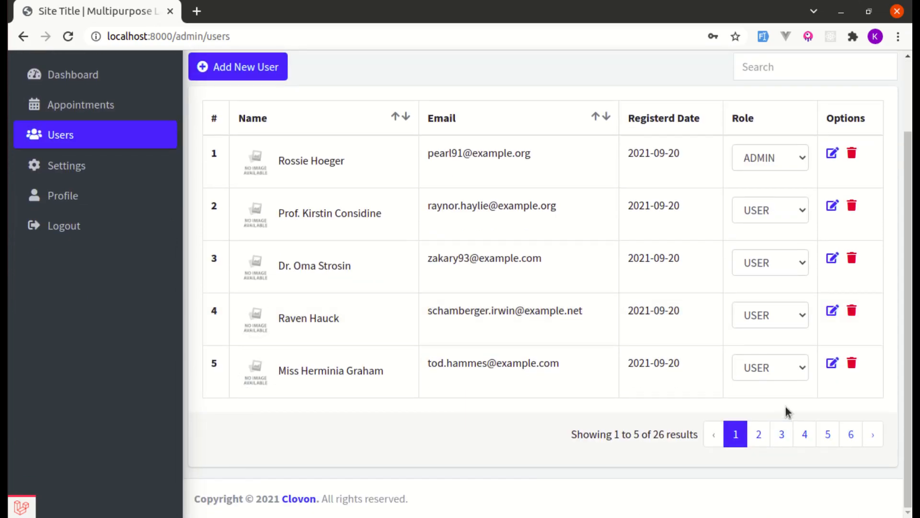